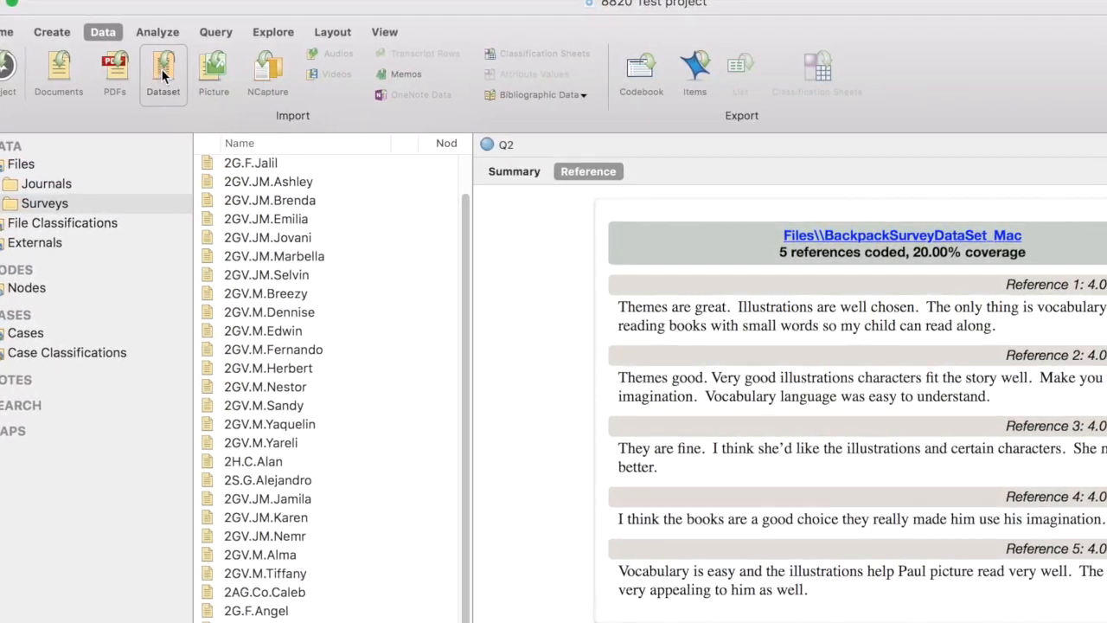
Step: Begin a dataset import of BackpackSurveyDataSet_Mac.xlsx and reach Step 2 of the assistant
left_click(162, 74)
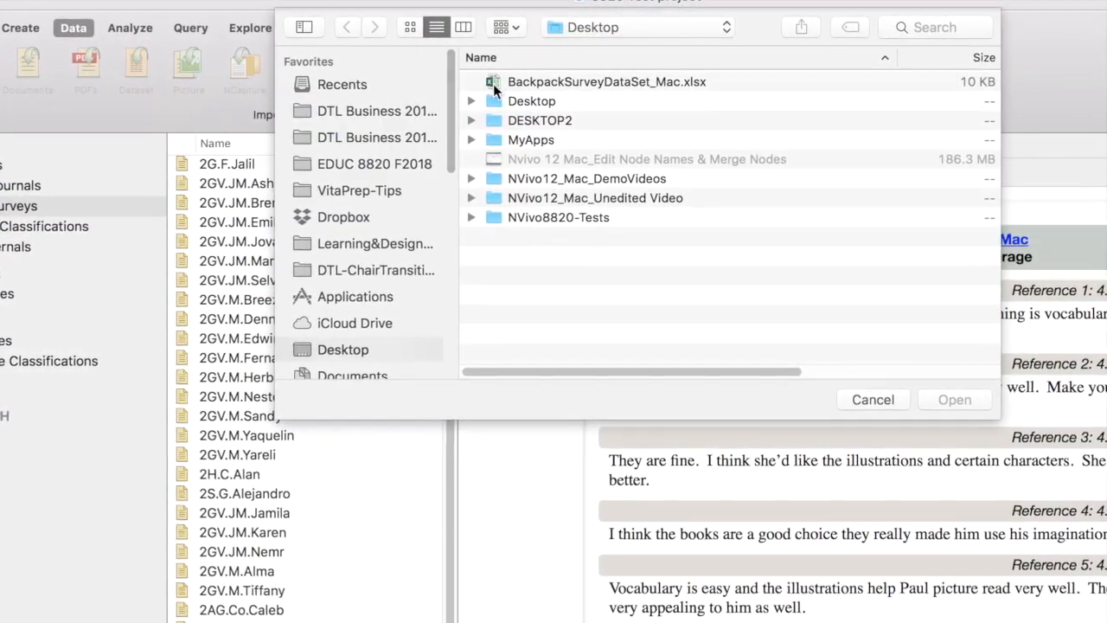
left_click(605, 82)
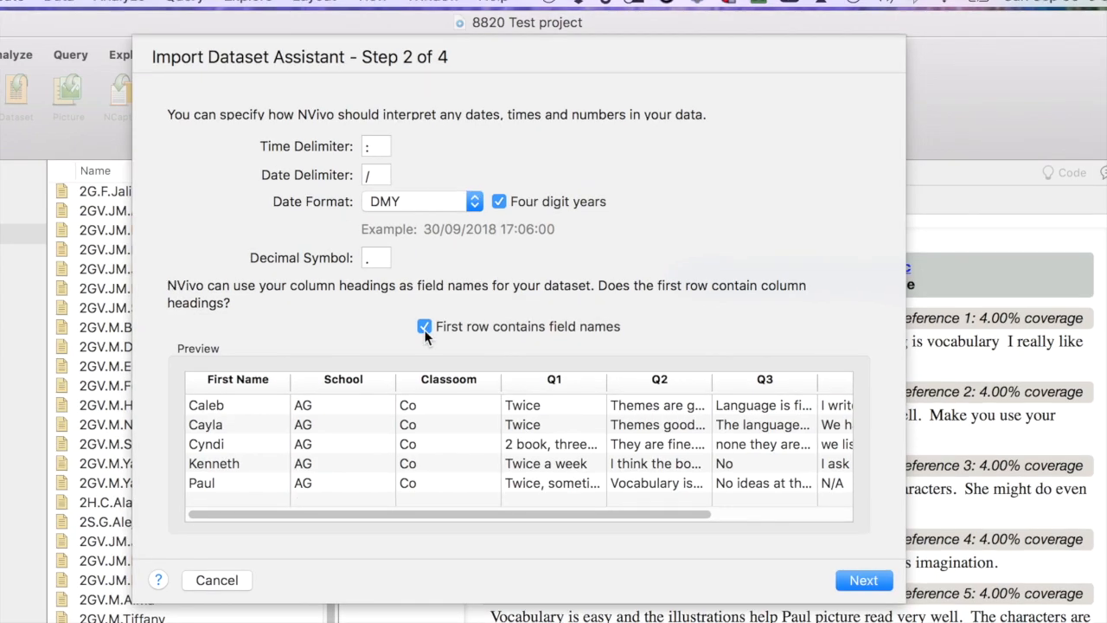
mouse_move(562, 336)
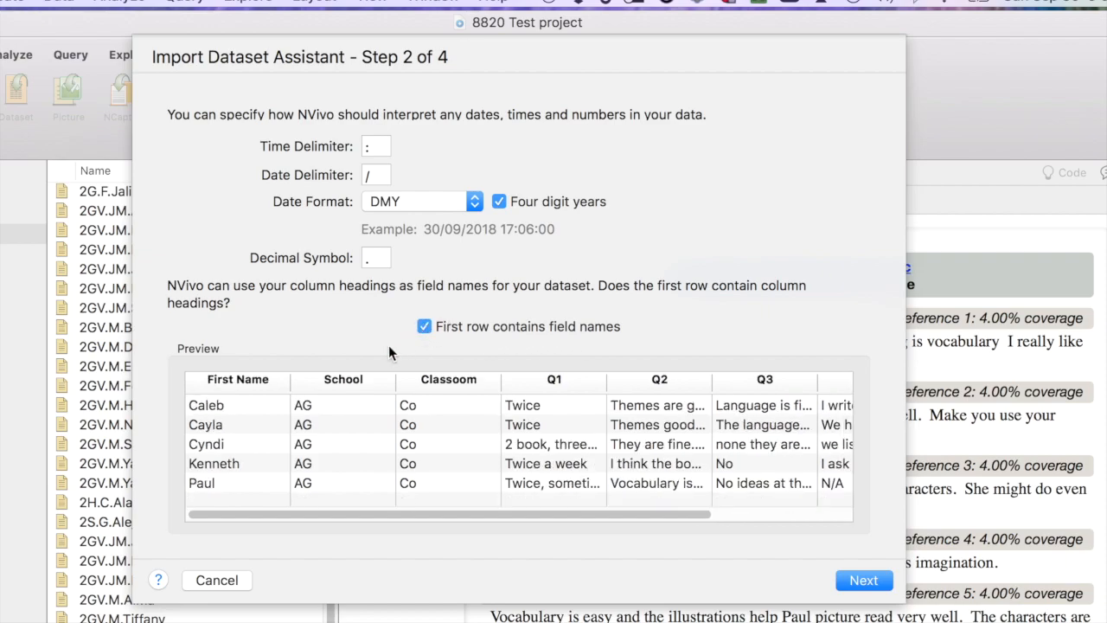
mouse_move(231, 394)
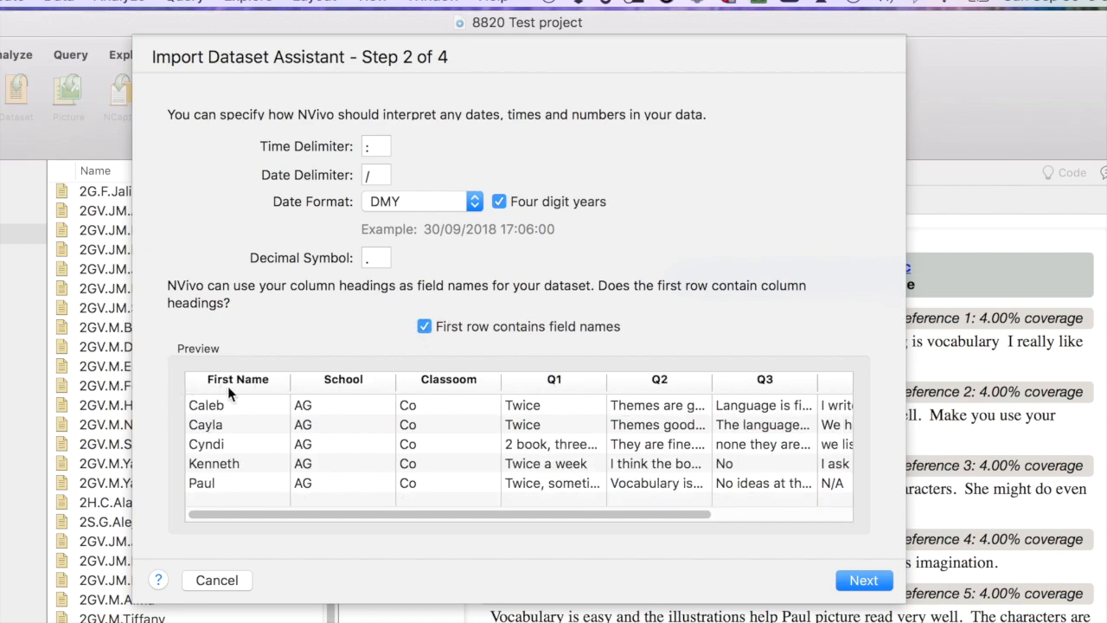
mouse_move(681, 385)
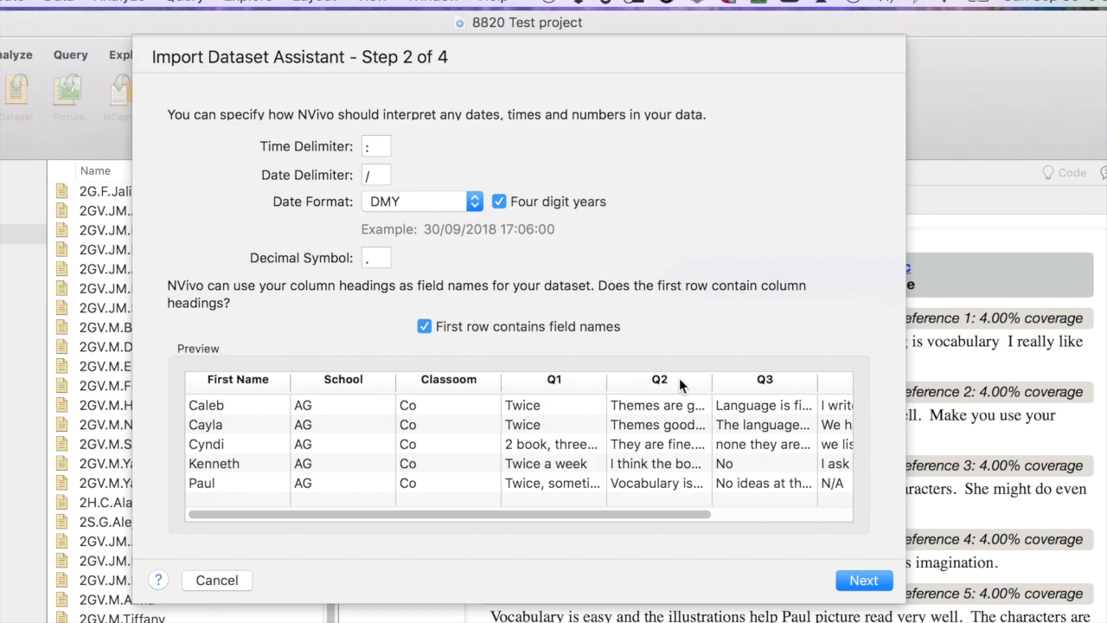
Step: Accept the date settings with first-row field names and advance to Step 3
left_click(863, 579)
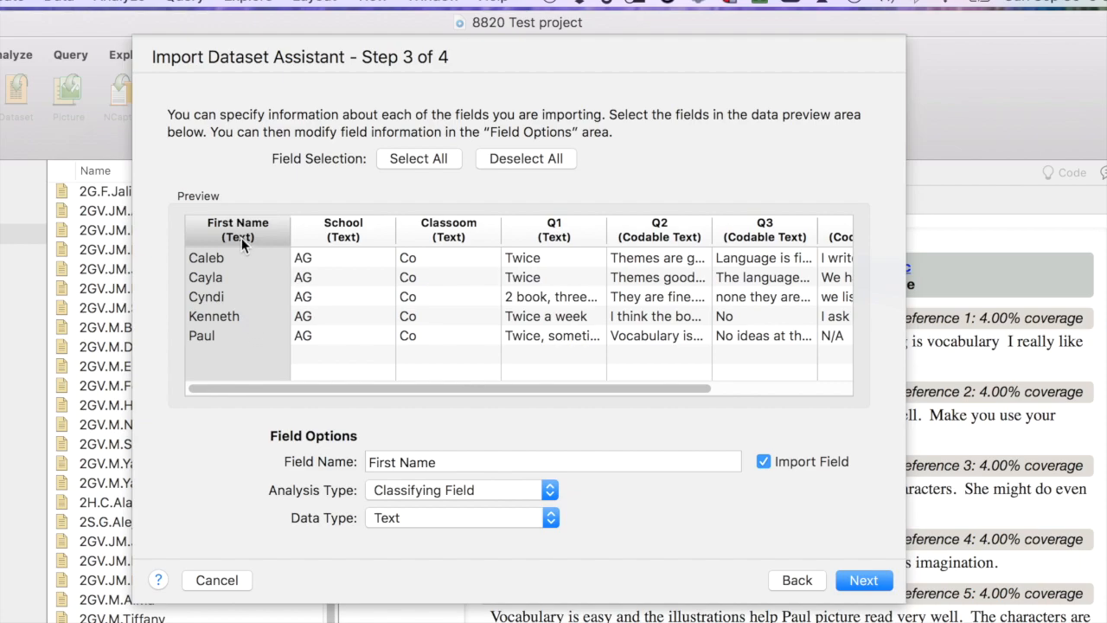
Step: Review the First Name, School and Classroom fields, make Q1 a Codable Field, and continue to Step 4
left_click(237, 229)
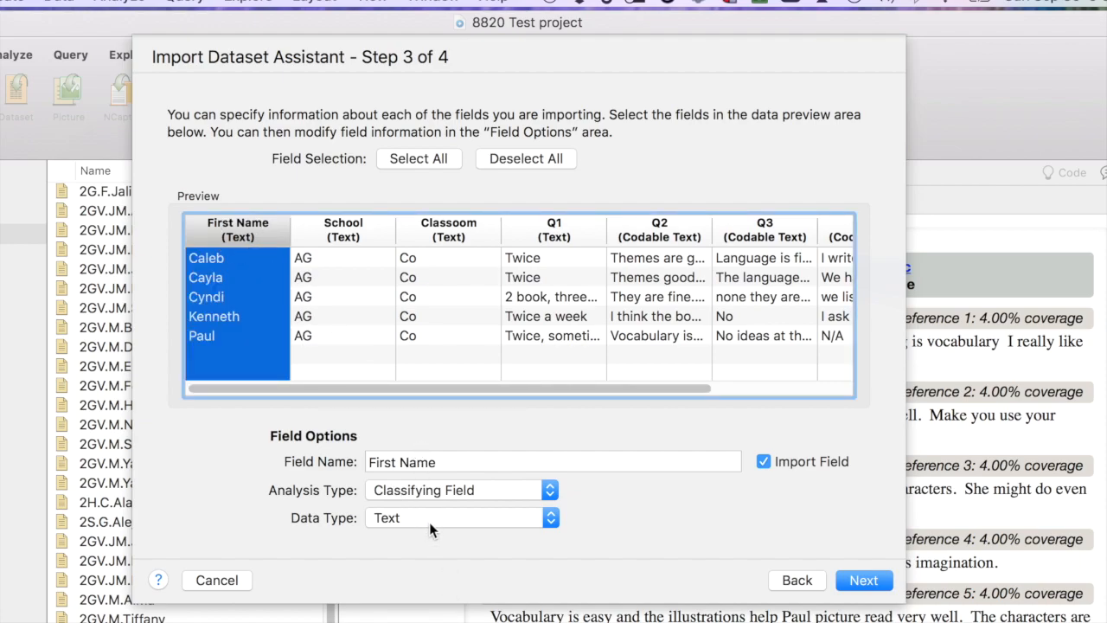
mouse_move(387, 368)
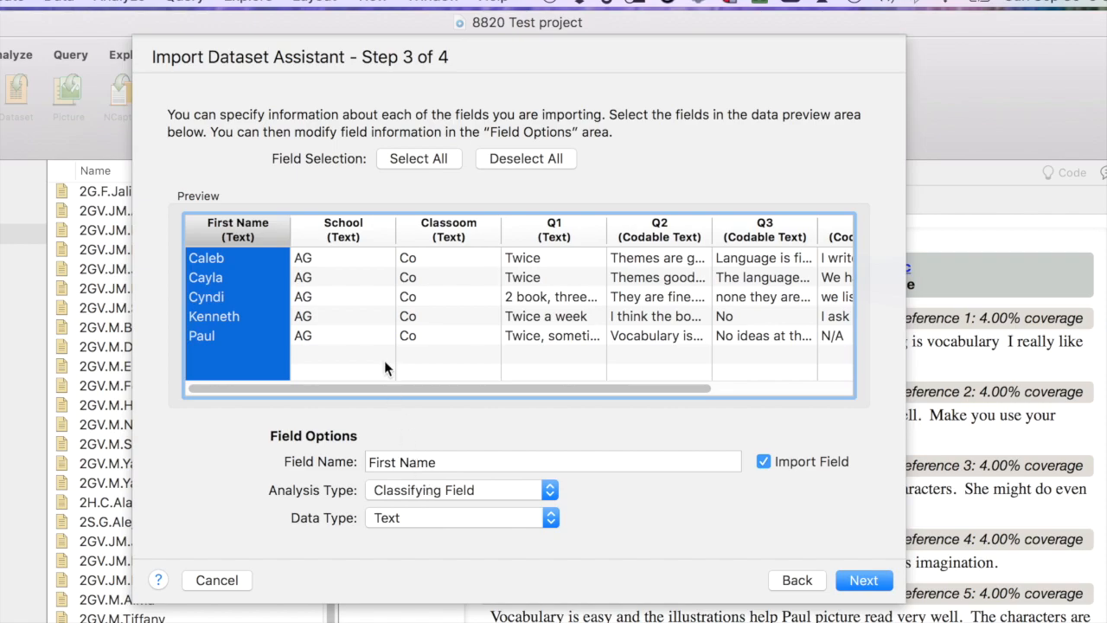
left_click(342, 229)
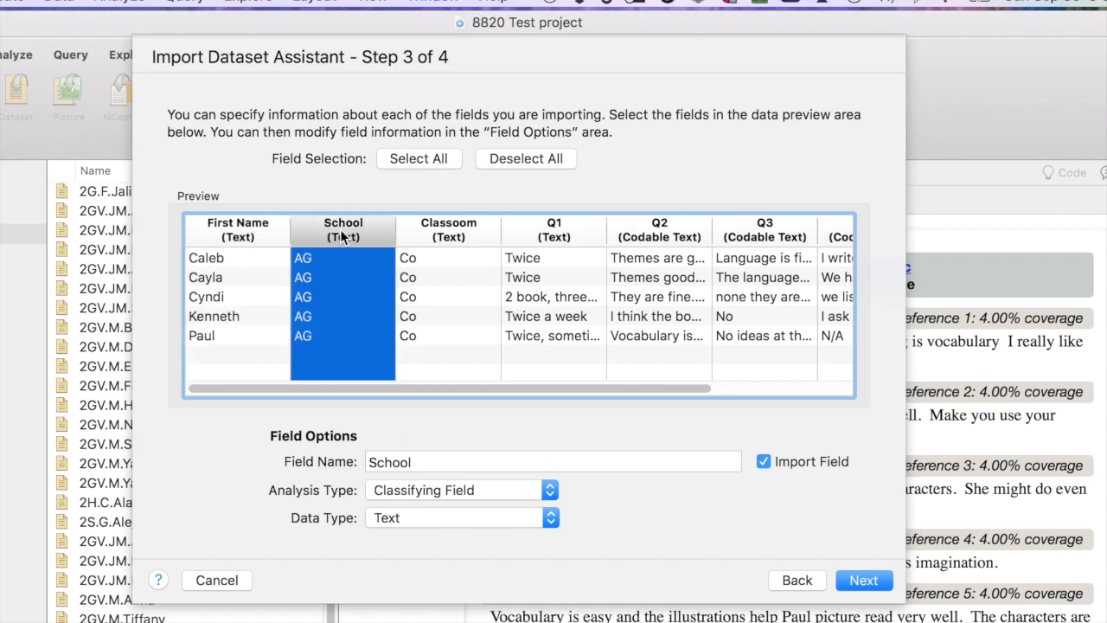
mouse_move(450, 236)
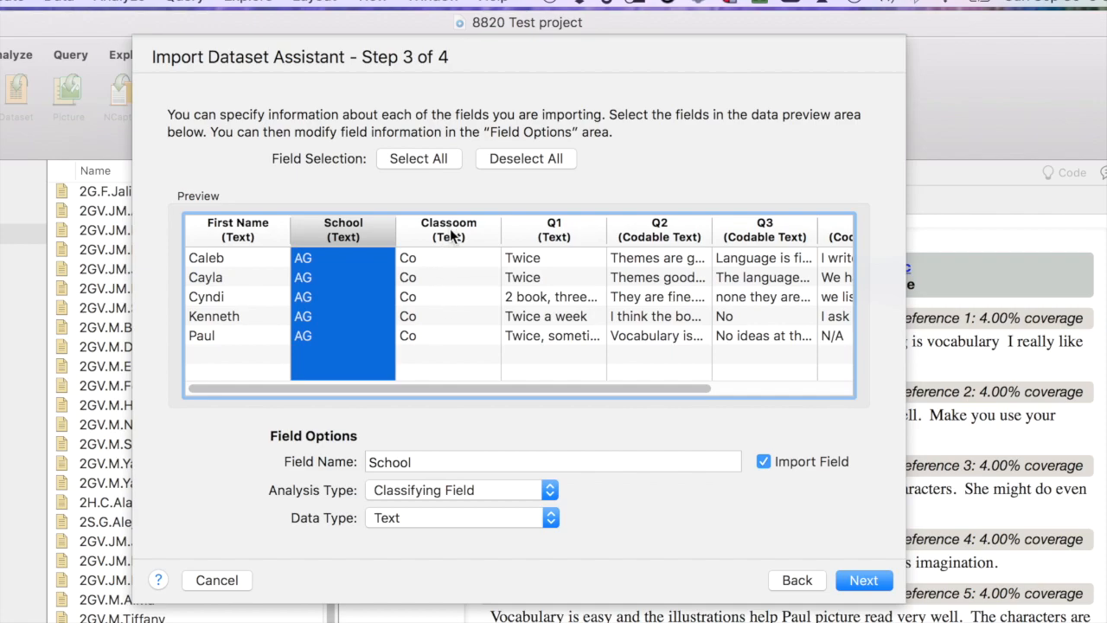
left_click(448, 229)
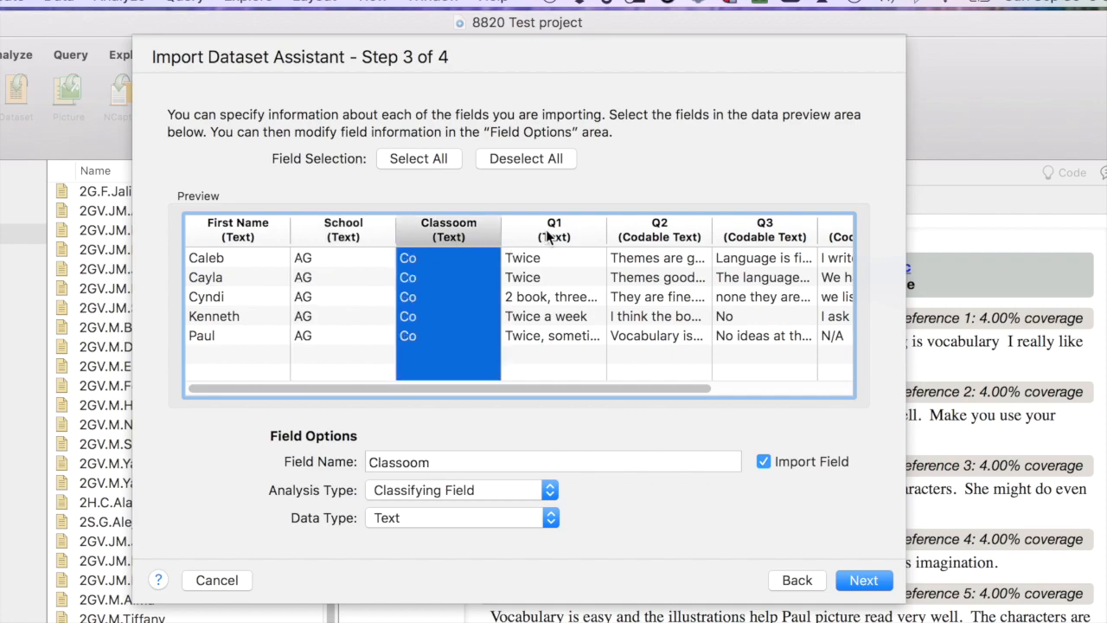
left_click(553, 229)
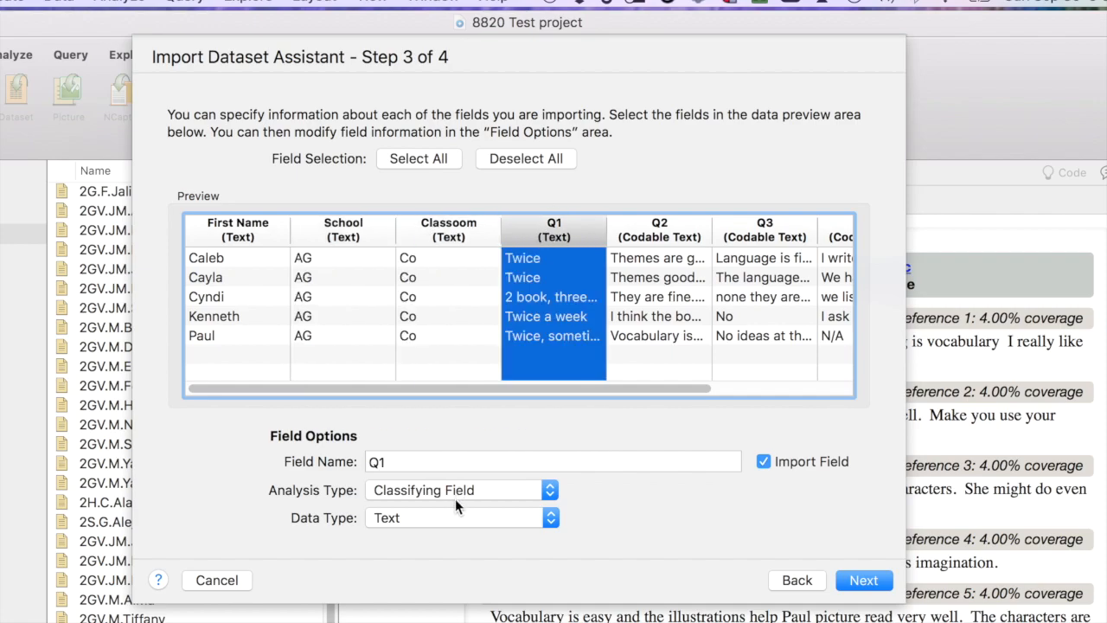
mouse_move(496, 501)
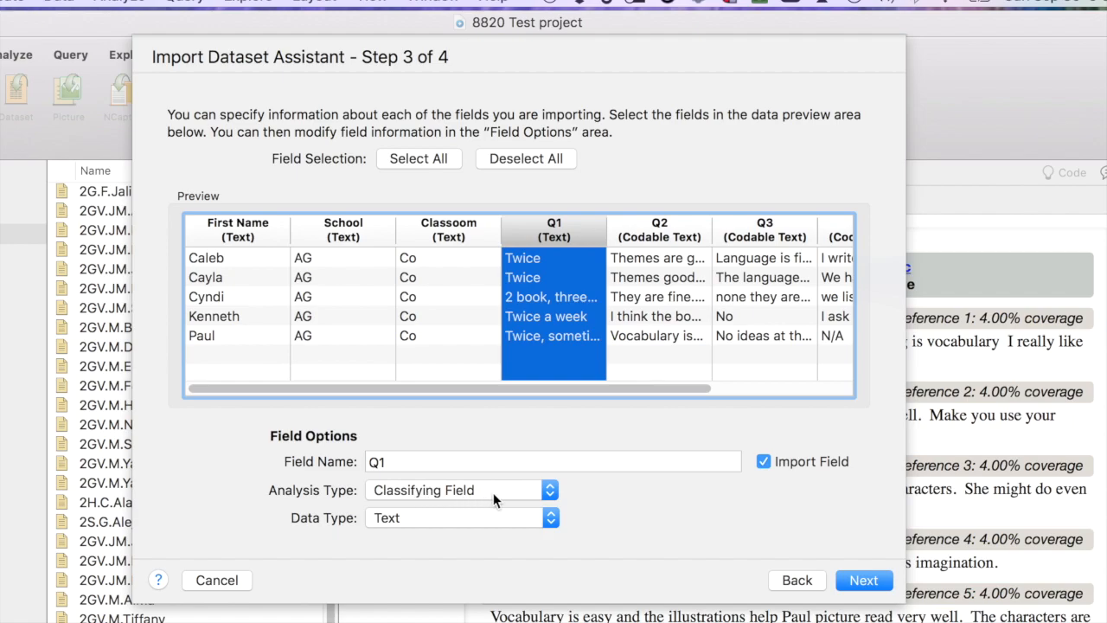
mouse_move(533, 500)
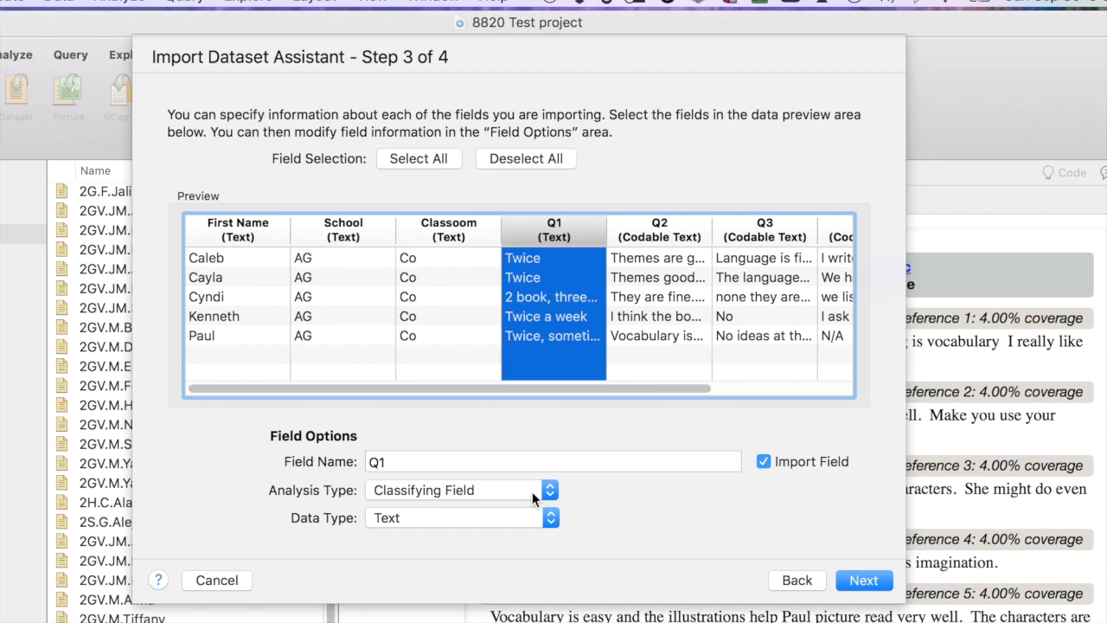
left_click(549, 490)
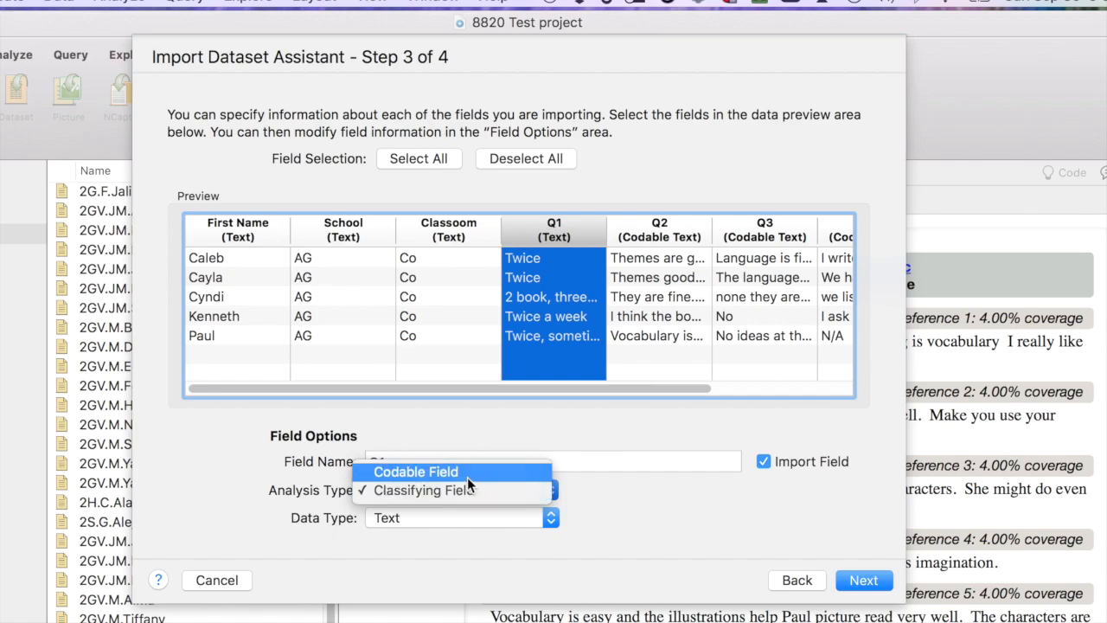
left_click(415, 471)
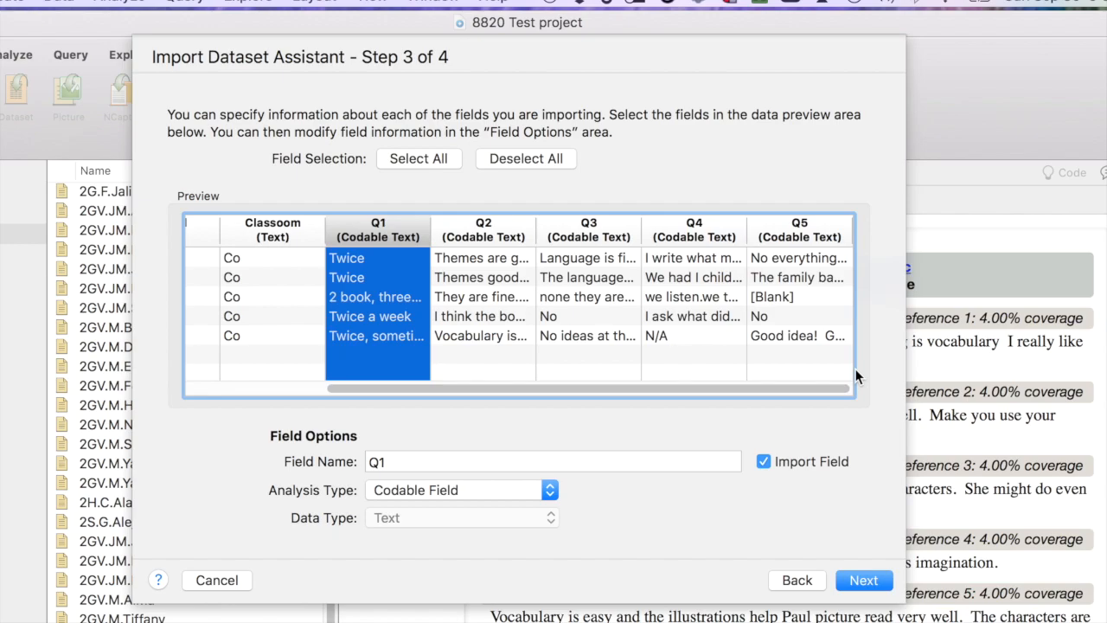
left_click(862, 579)
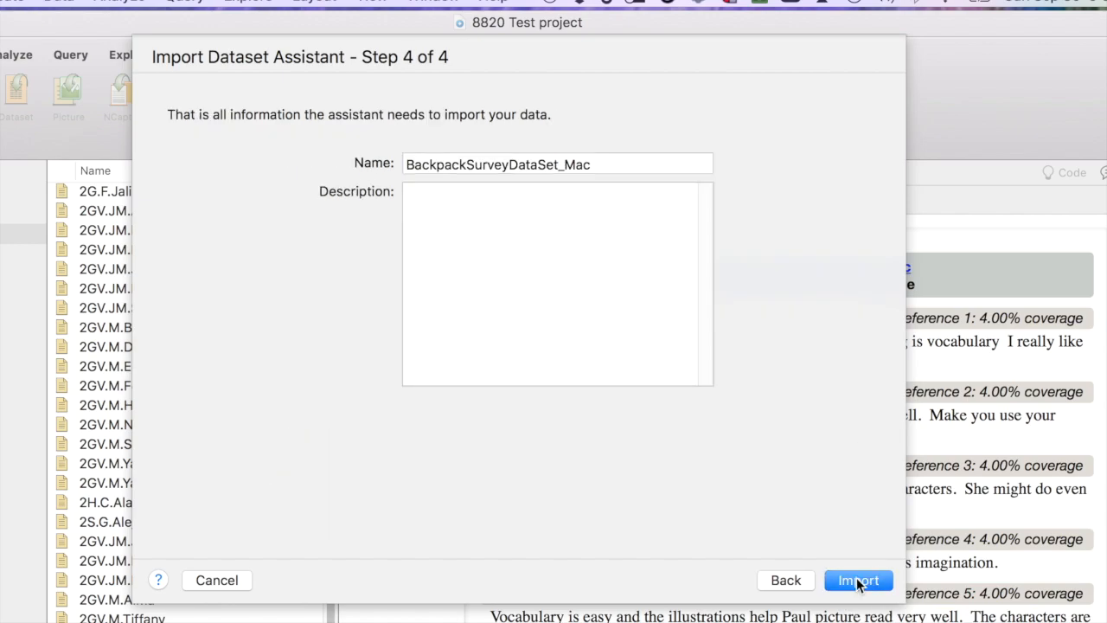
Step: Import BackpackSurveyDataSet_Mac to show each respondent's Q1–Q5 answers
left_click(857, 579)
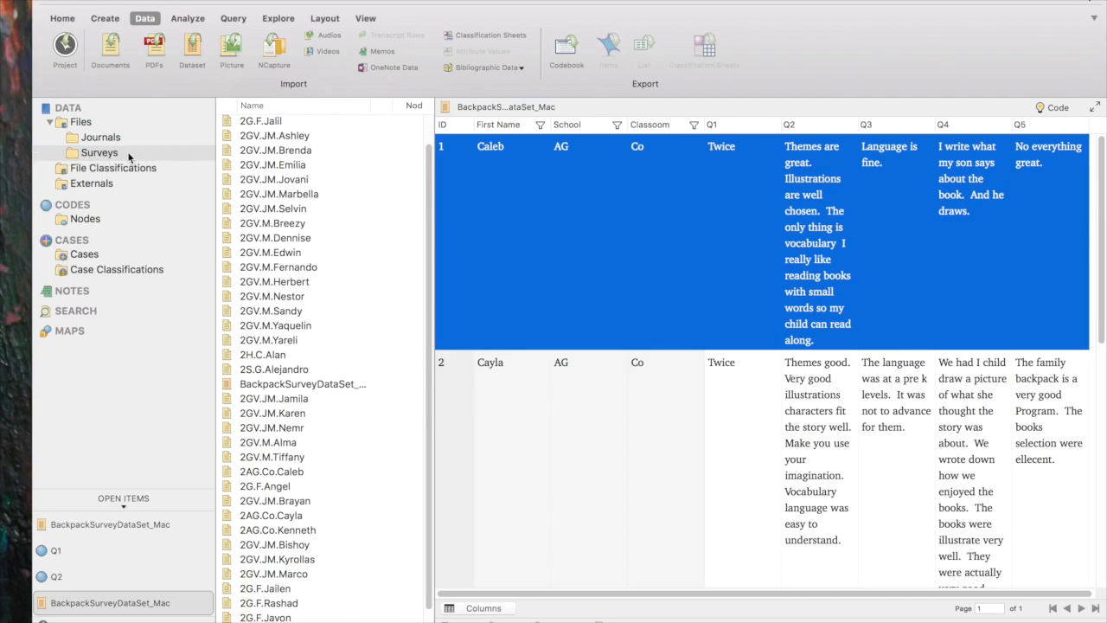
left_click(99, 152)
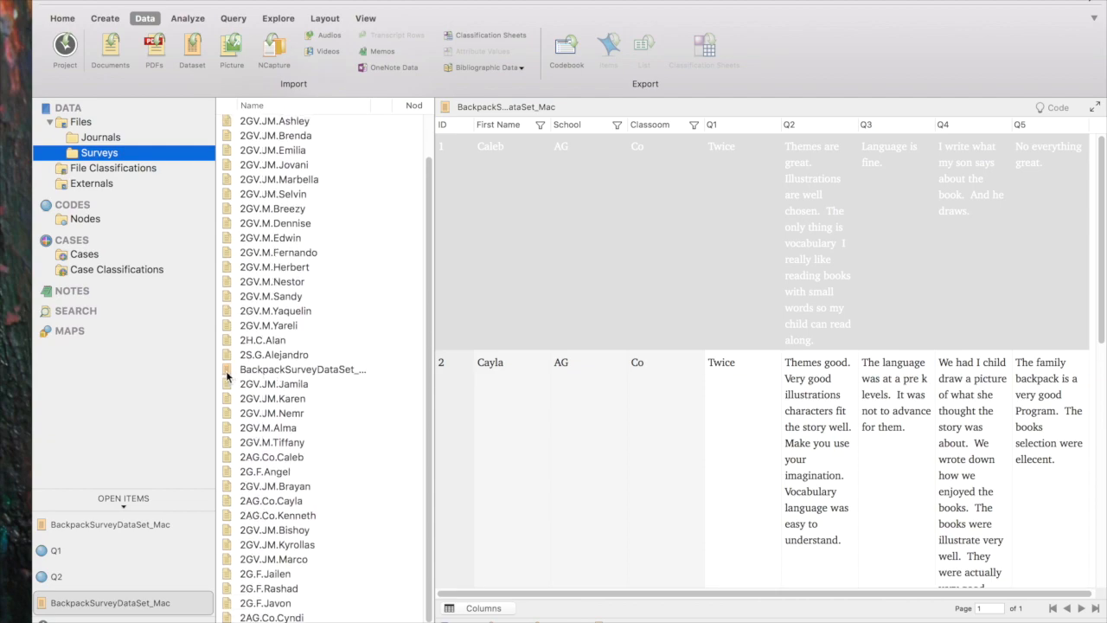
mouse_move(275, 374)
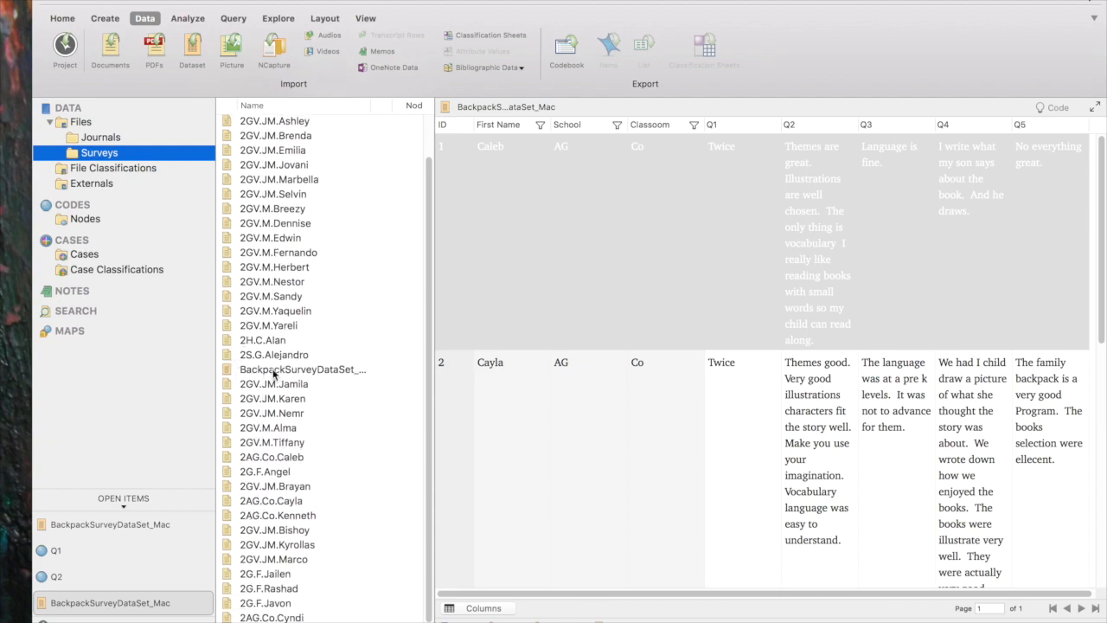
mouse_move(230, 376)
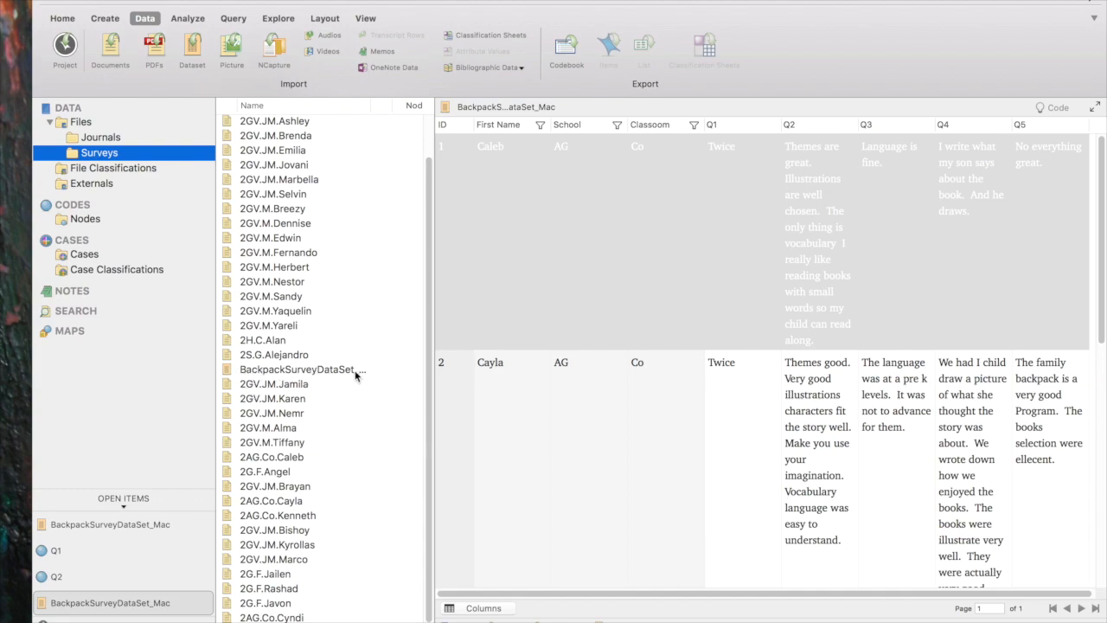
left_click(303, 370)
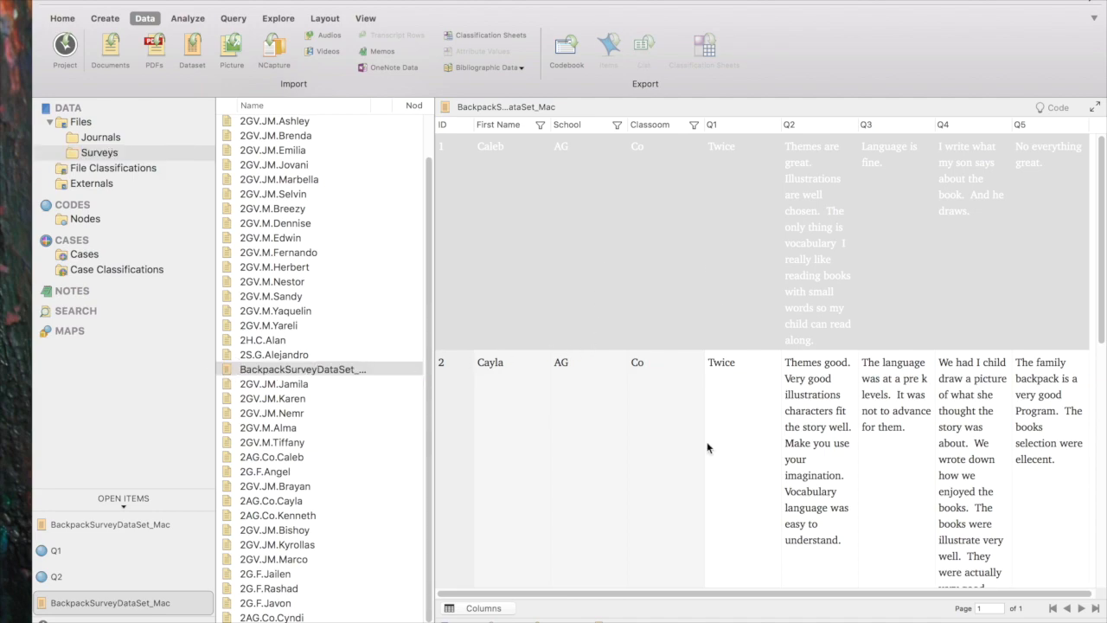
mouse_move(606, 411)
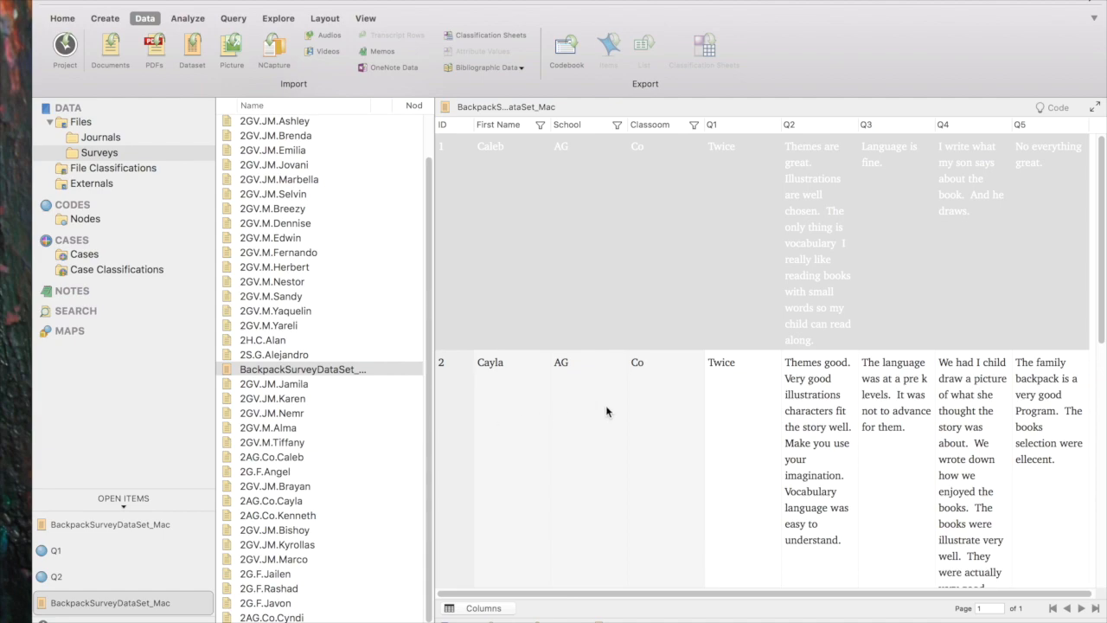
left_click(489, 361)
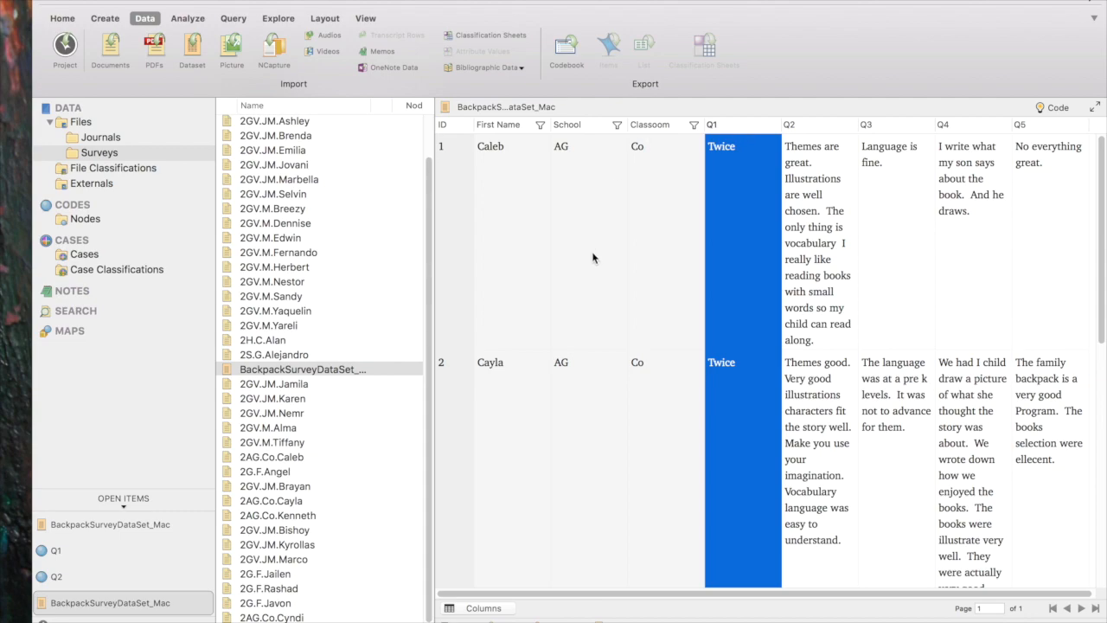
mouse_move(586, 364)
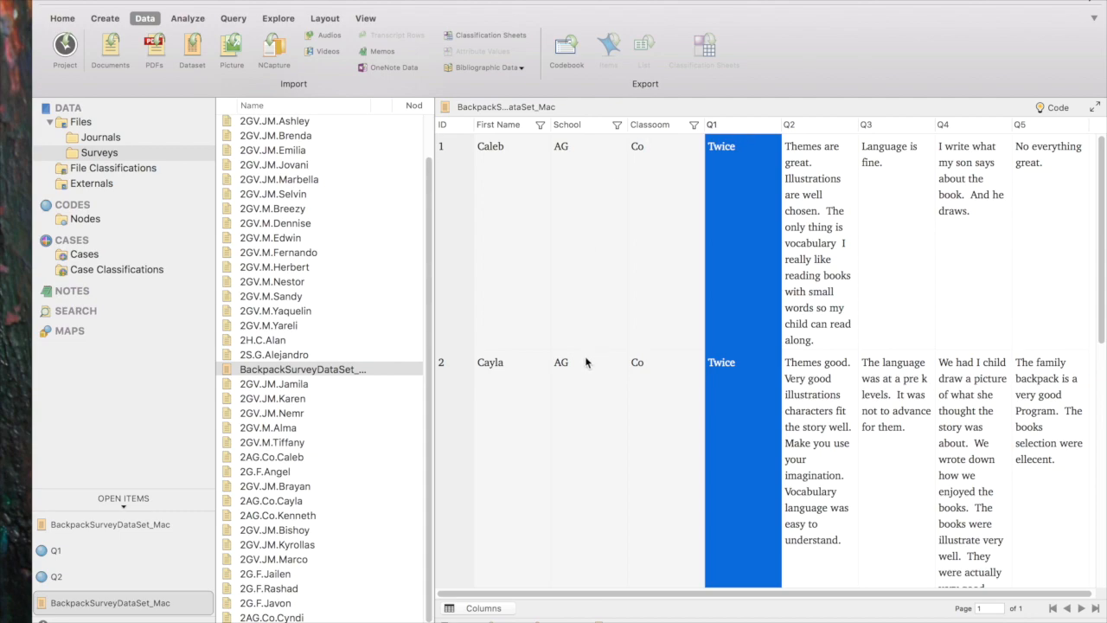
left_click(497, 146)
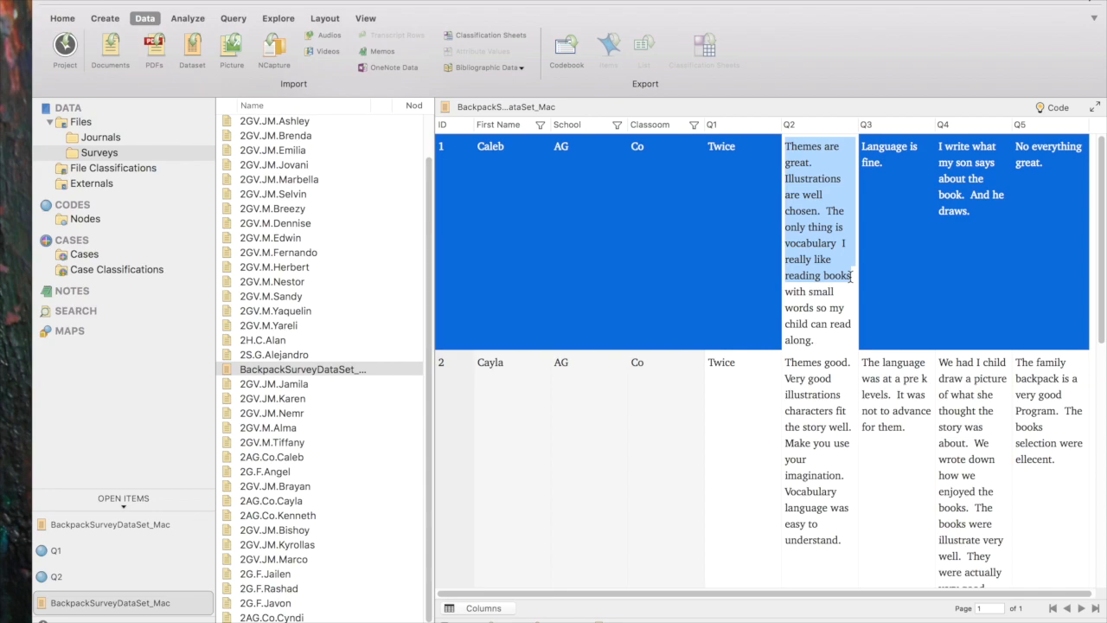
mouse_move(843, 279)
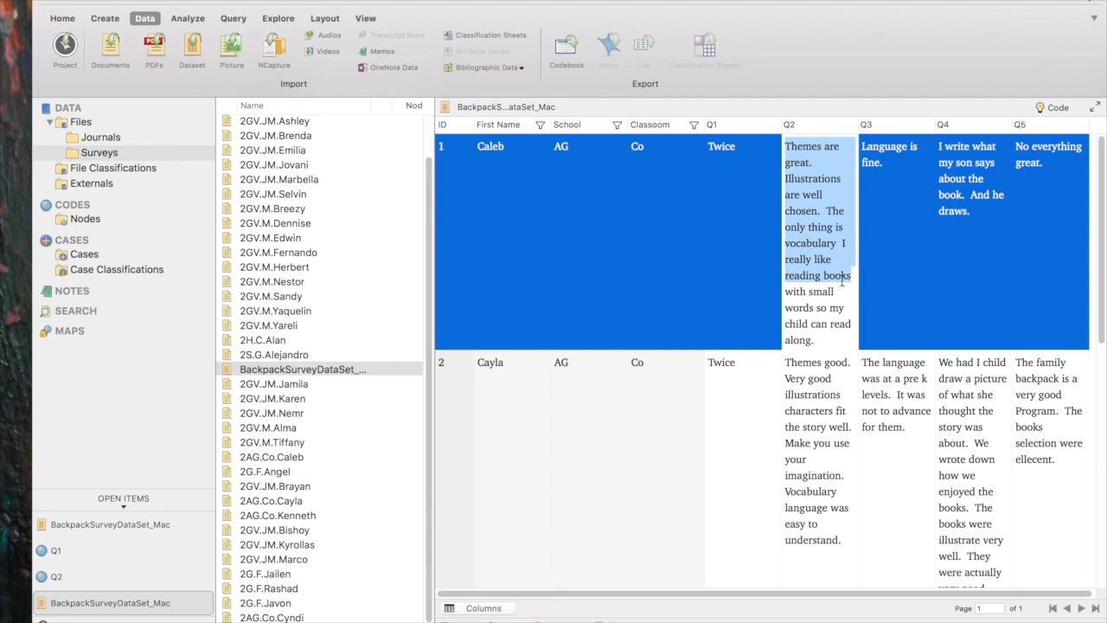
mouse_move(688, 258)
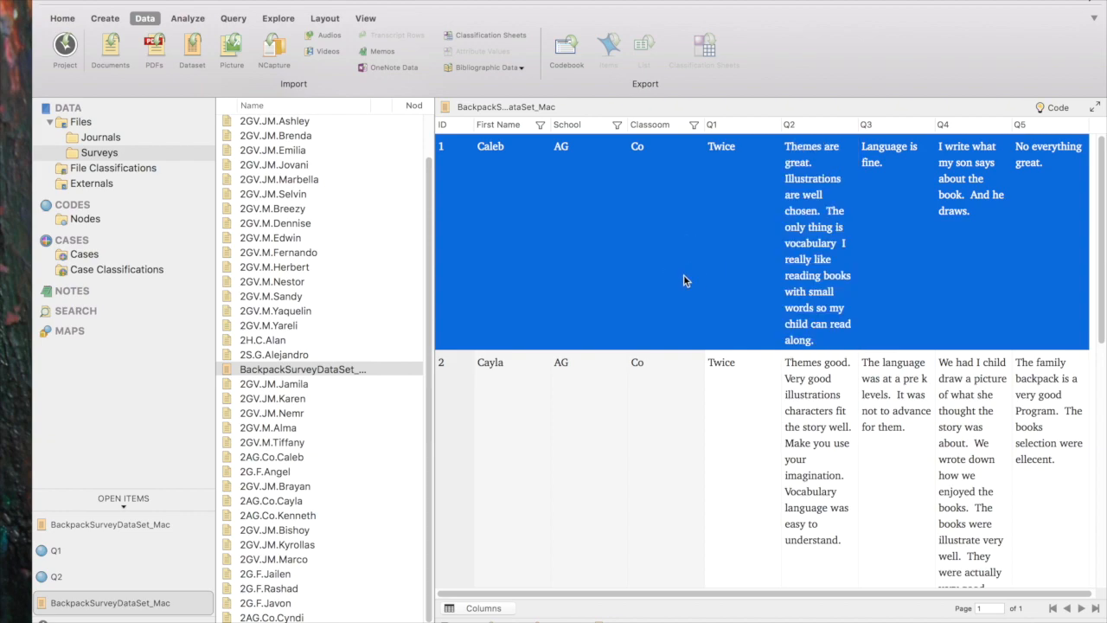
mouse_move(231, 50)
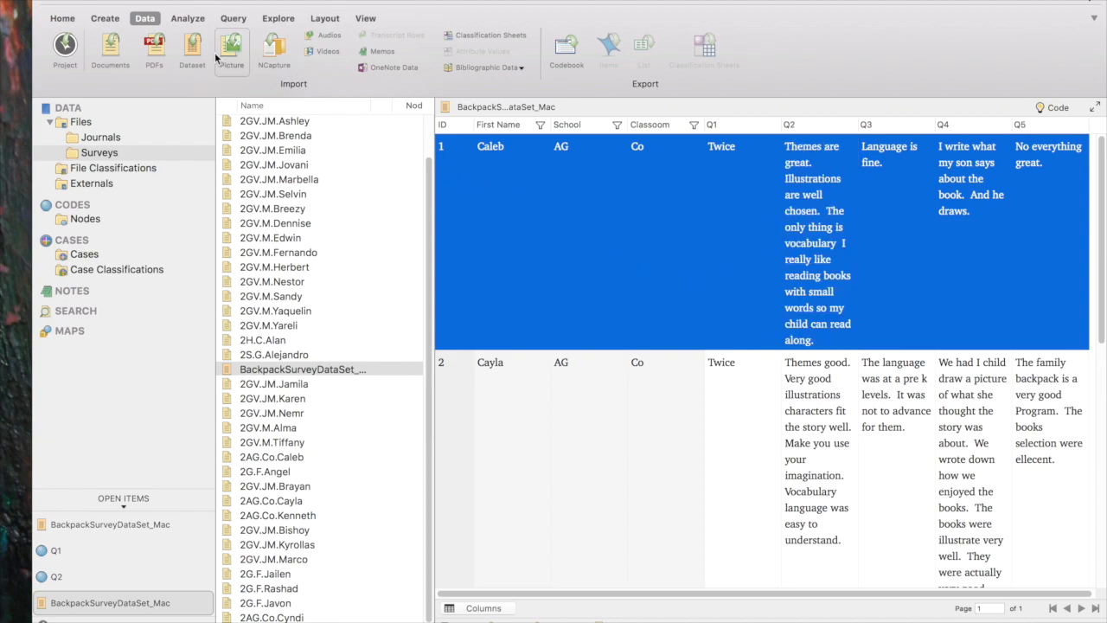
Step: Launch Auto Code > Dataset, keeping 'Code at nodes for selected columns', and go to Step 2
left_click(187, 18)
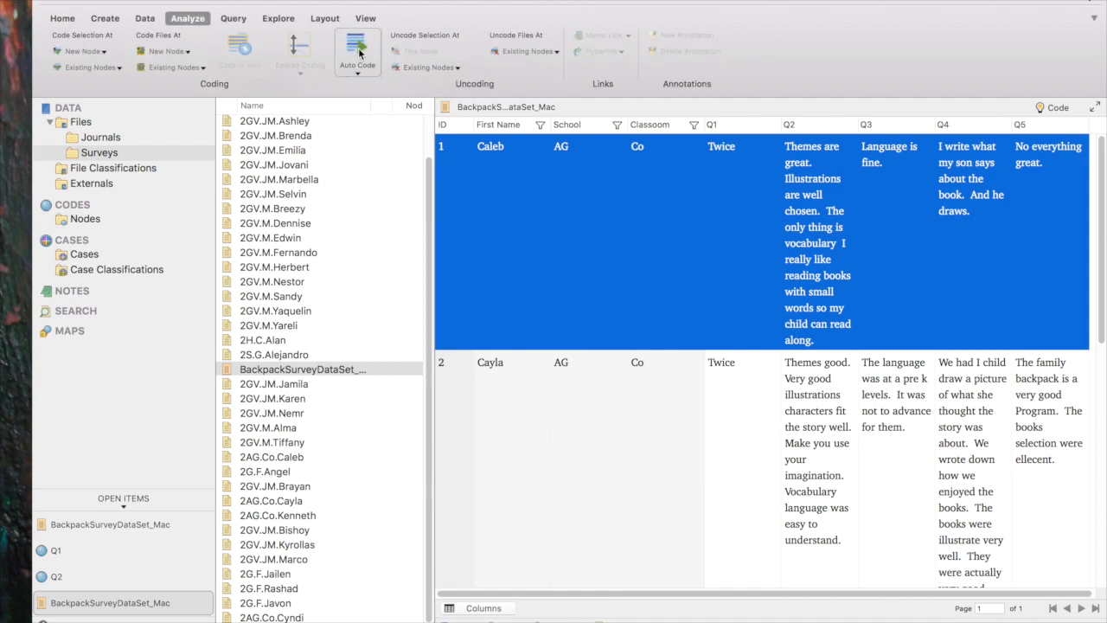
left_click(357, 65)
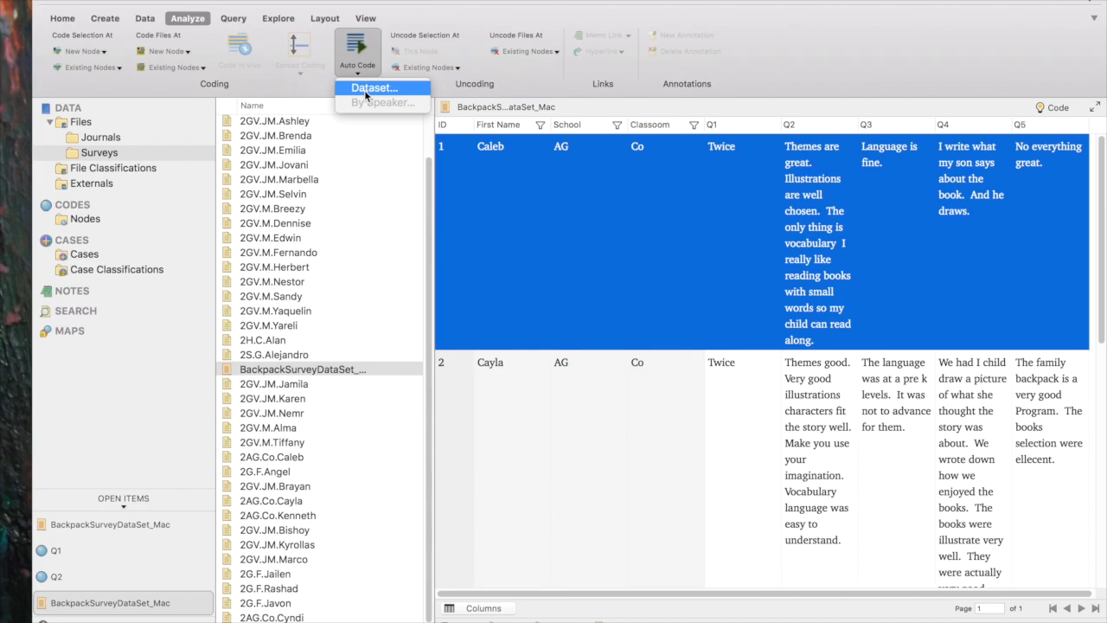
left_click(373, 87)
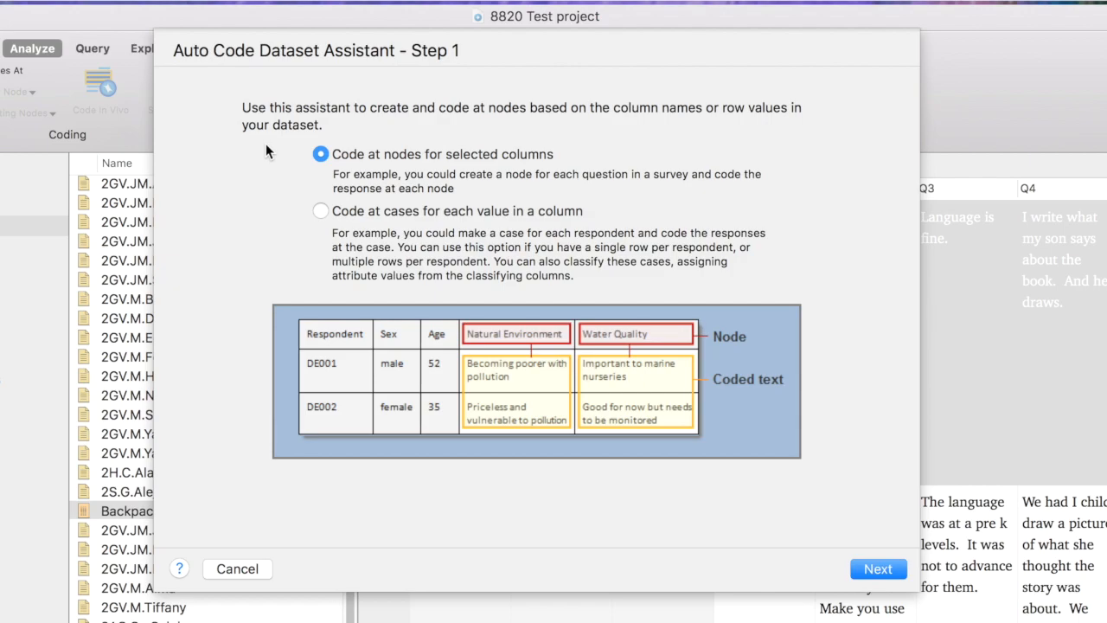
mouse_move(463, 166)
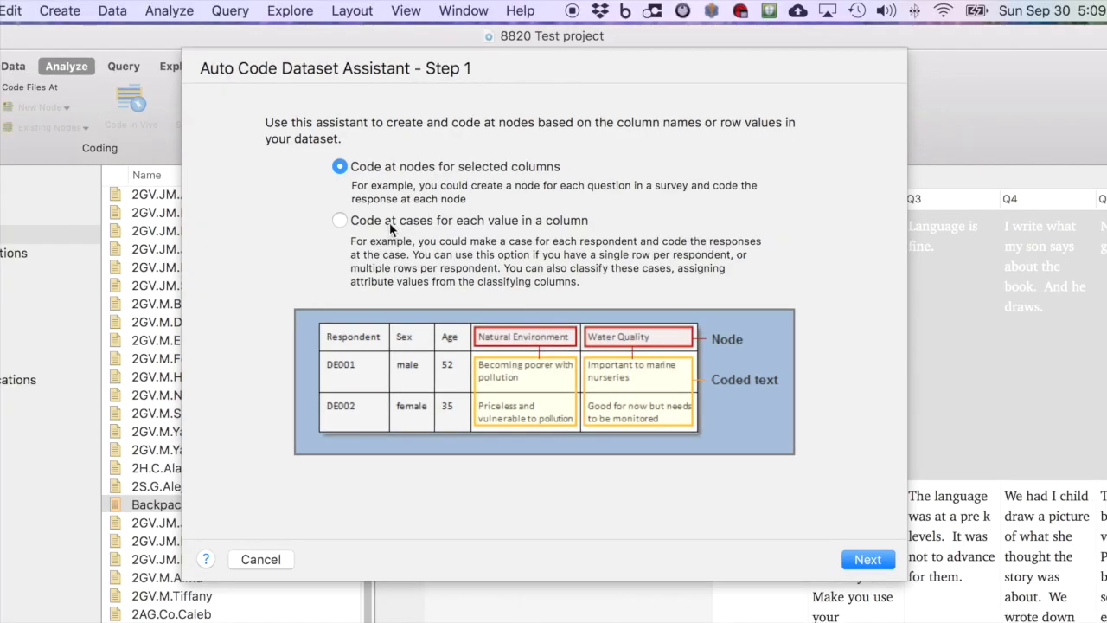
mouse_move(474, 228)
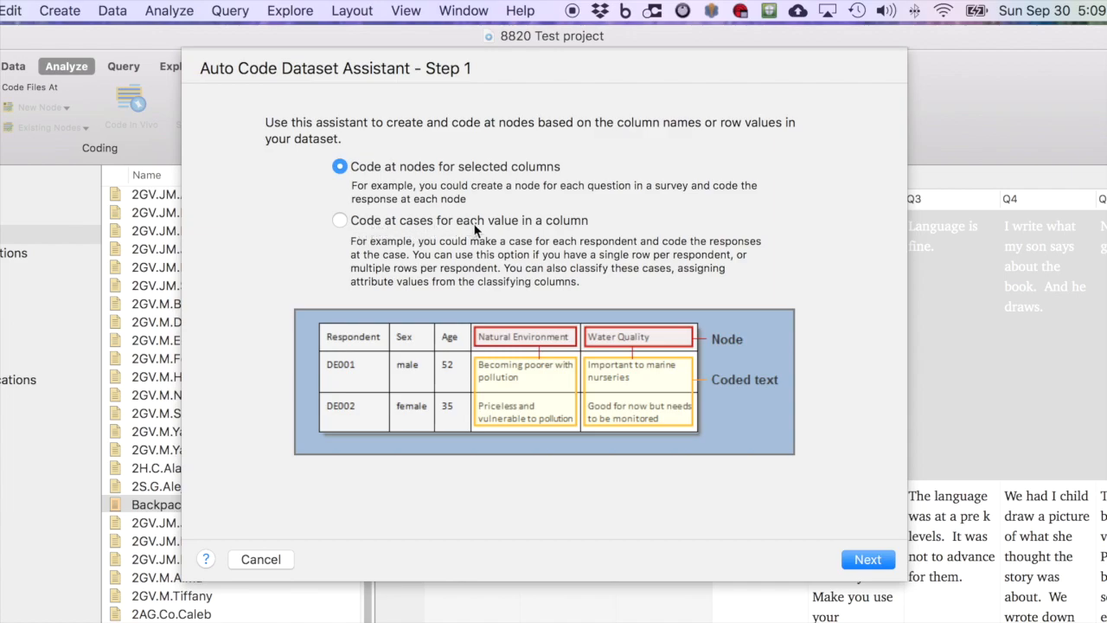
mouse_move(391, 190)
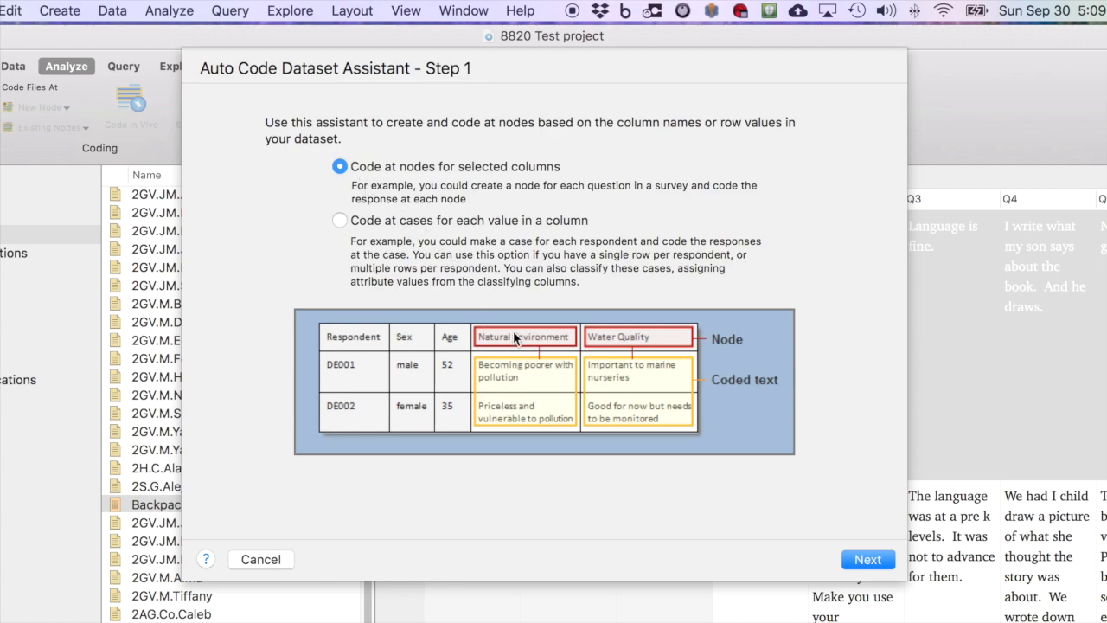
mouse_move(528, 444)
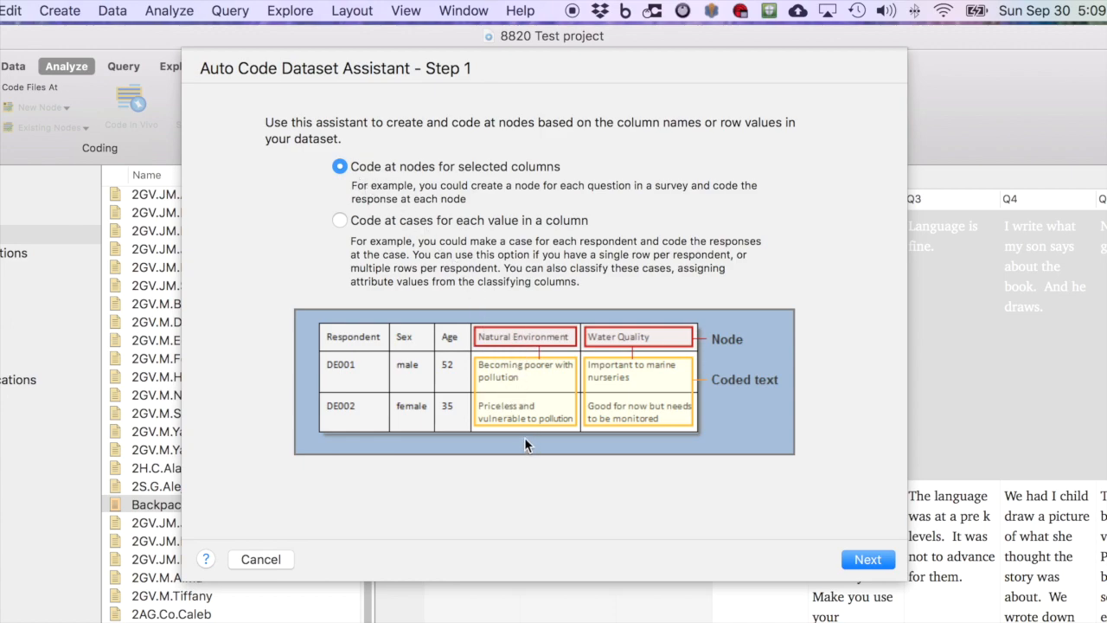
mouse_move(558, 407)
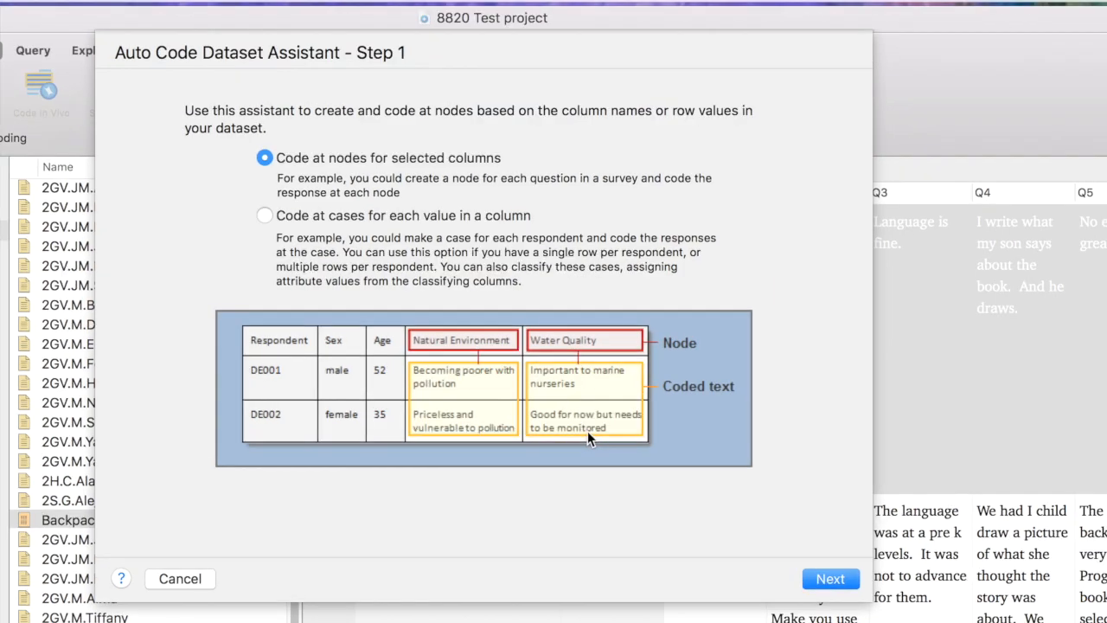
left_click(829, 578)
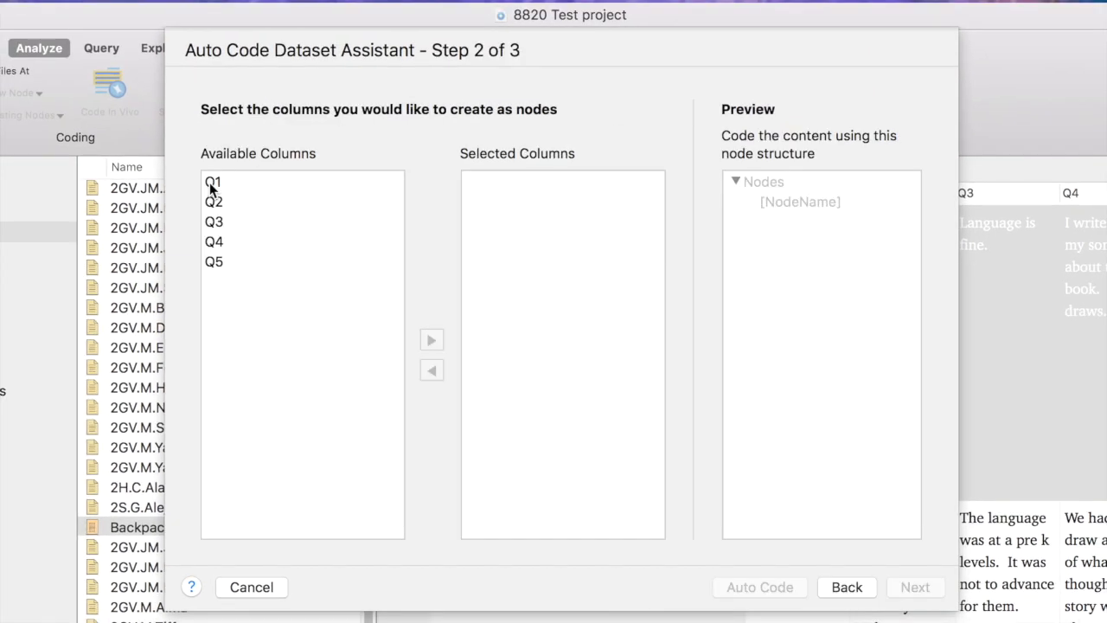
Step: Auto code columns Q1–Q5 into nodes under a new BackpackSurveyDataSet_Mac node
left_click(213, 180)
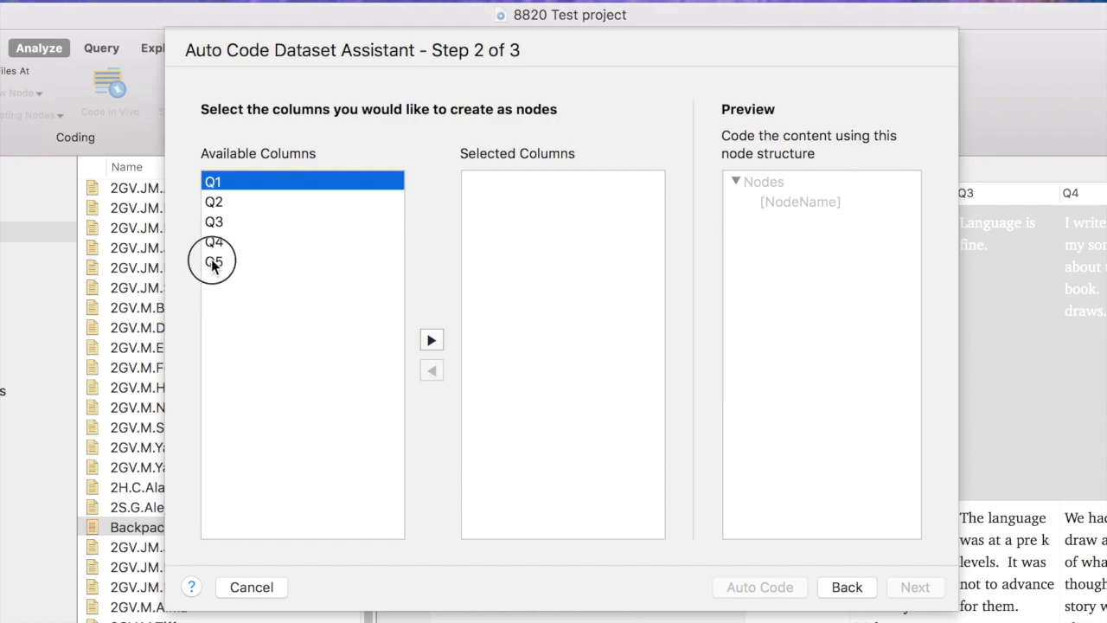
left_click(214, 261)
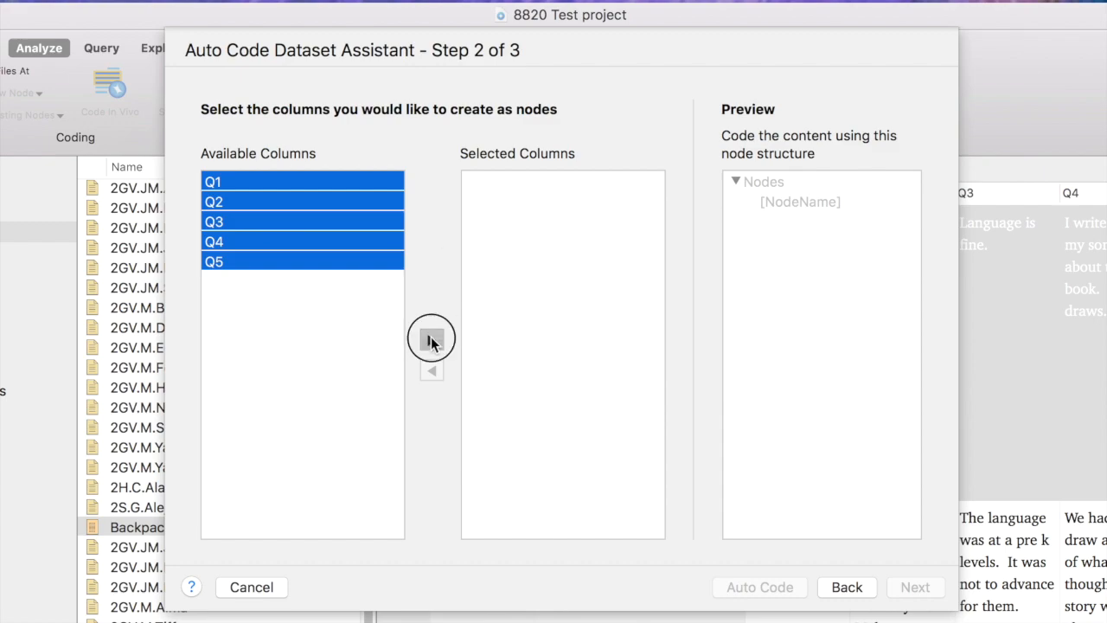
left_click(431, 338)
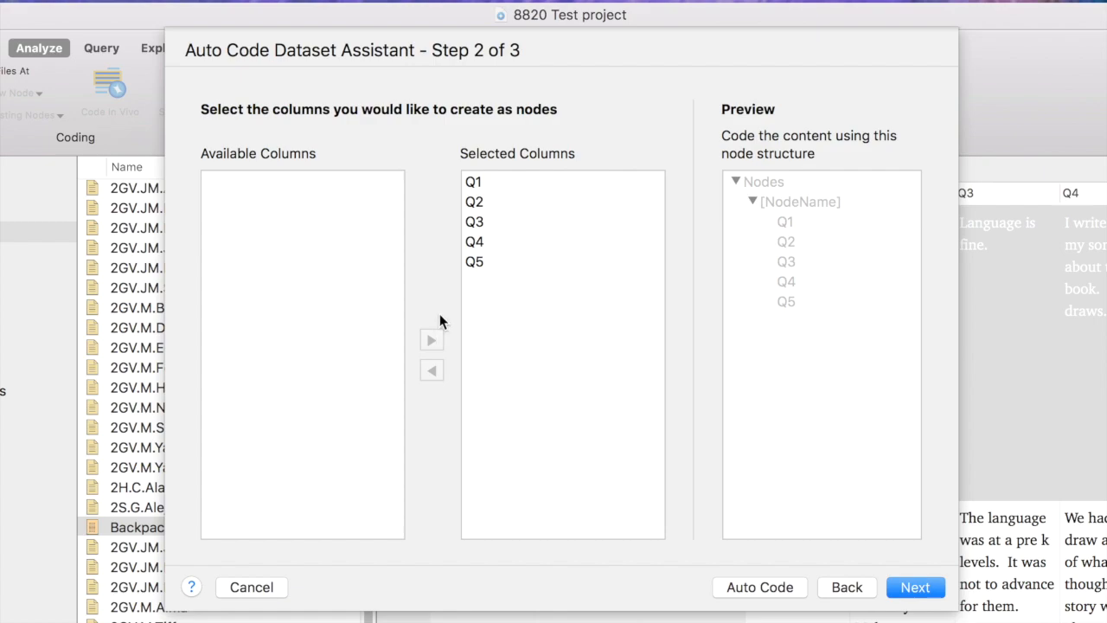
mouse_move(731, 440)
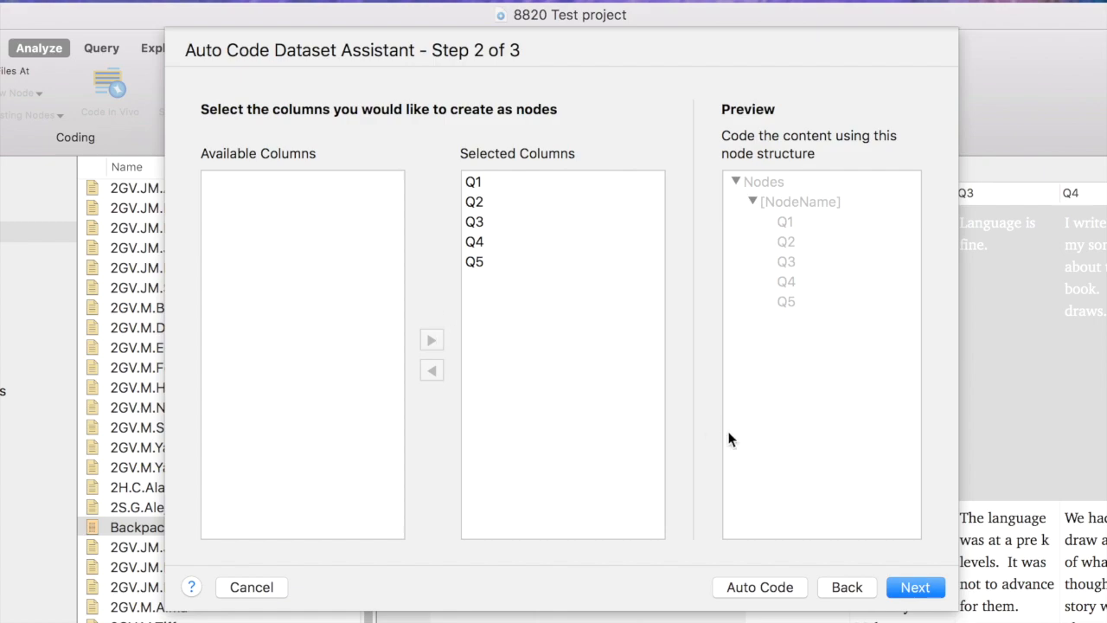
left_click(915, 587)
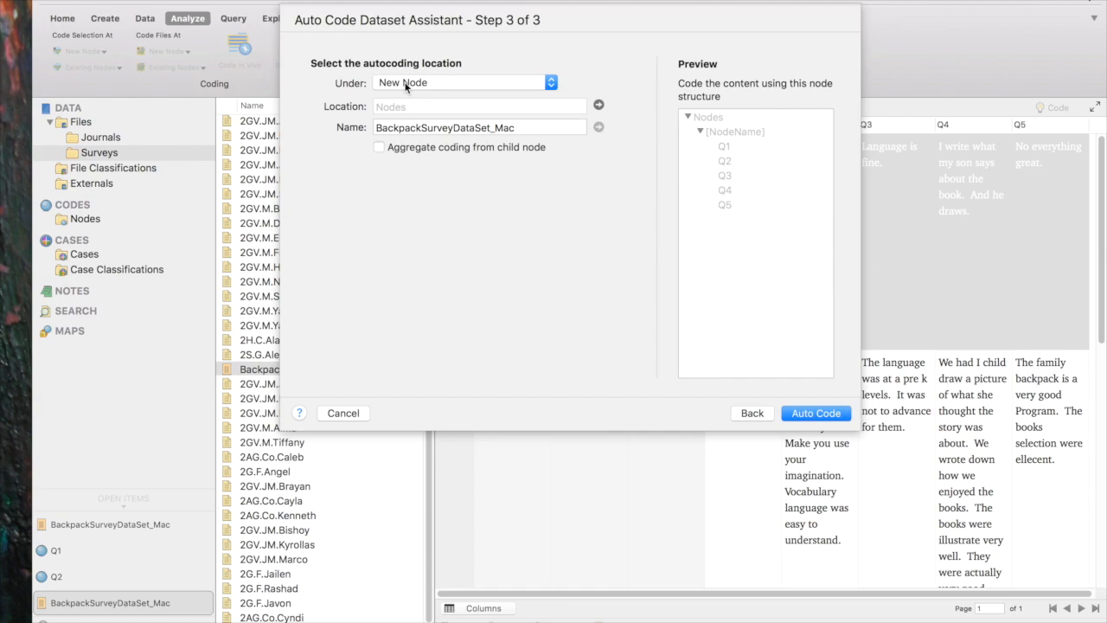
mouse_move(629, 268)
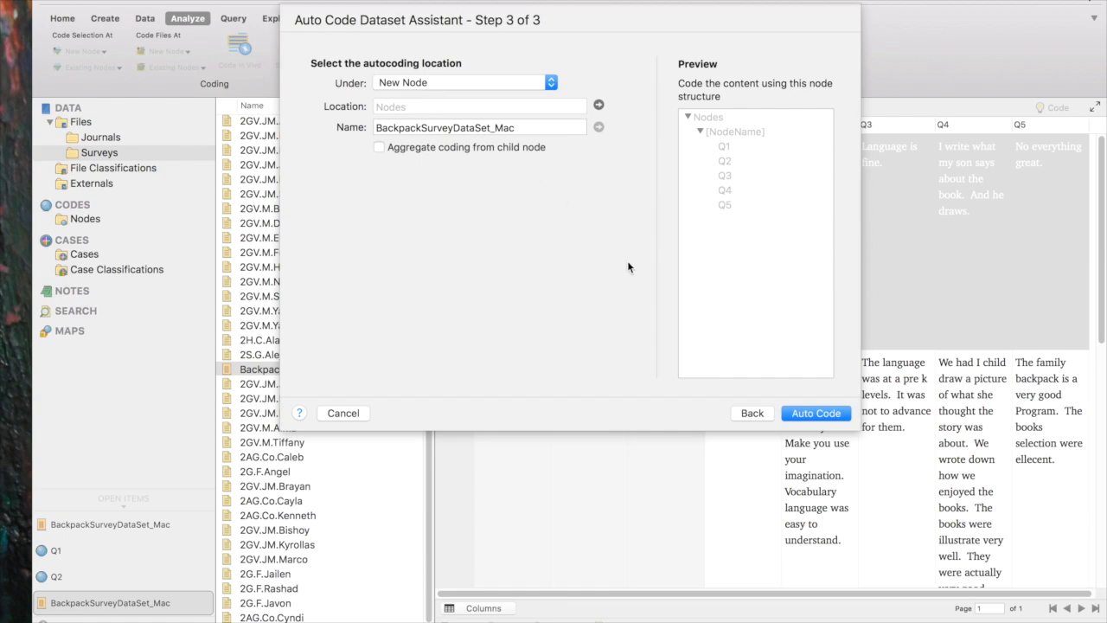
left_click(815, 412)
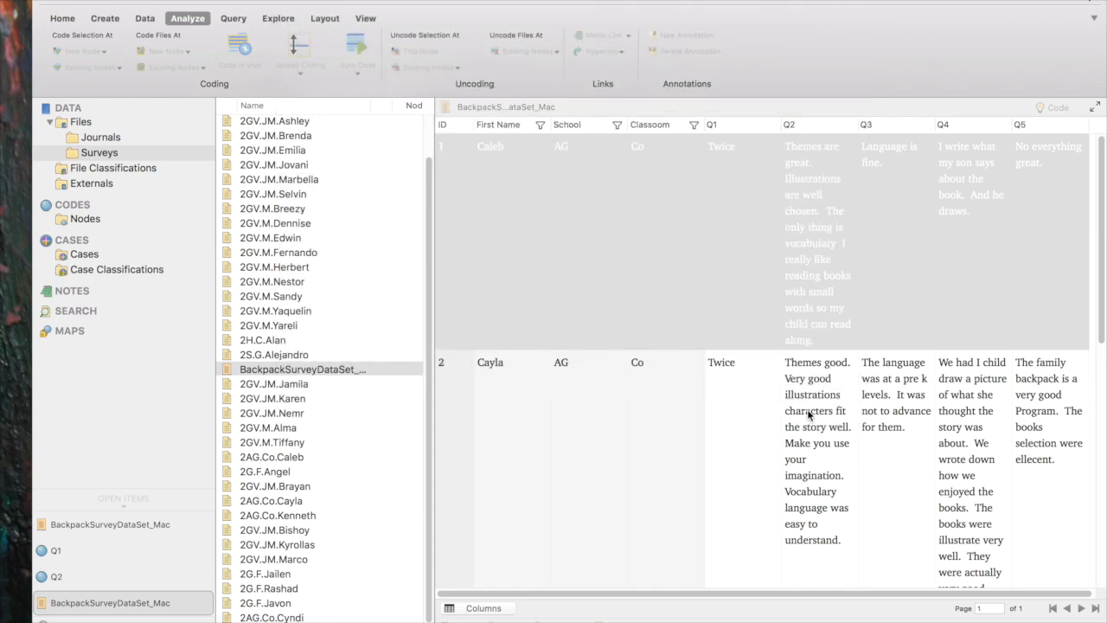
Step: Expand the BackpackSurveyDataSet_Mac node and open Q1 and Q2 to view coded responses
left_click(441, 147)
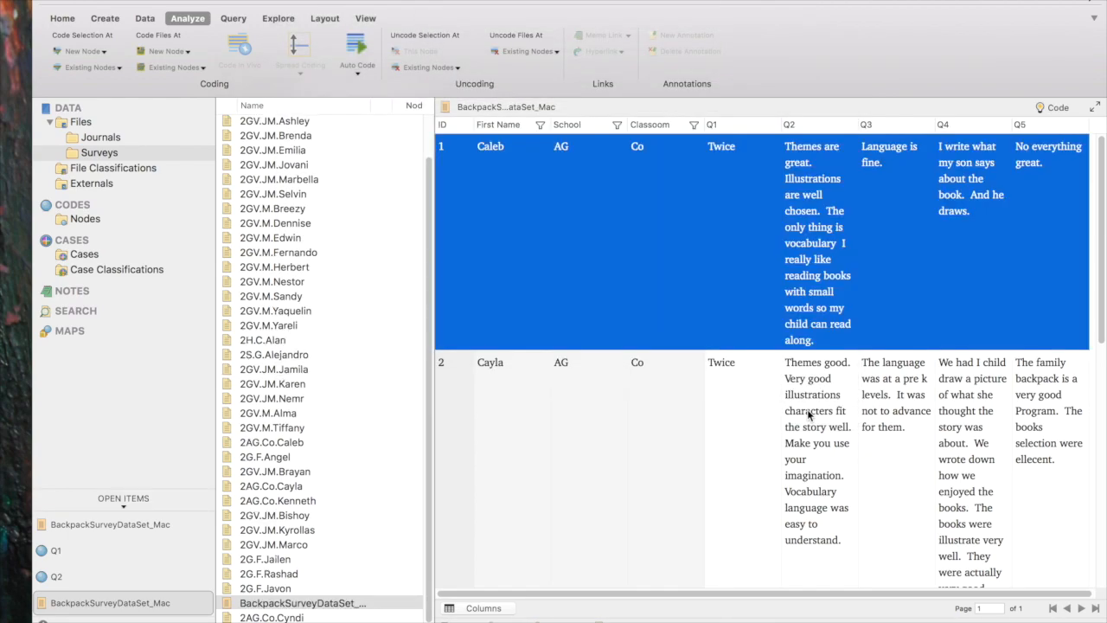
mouse_move(135, 275)
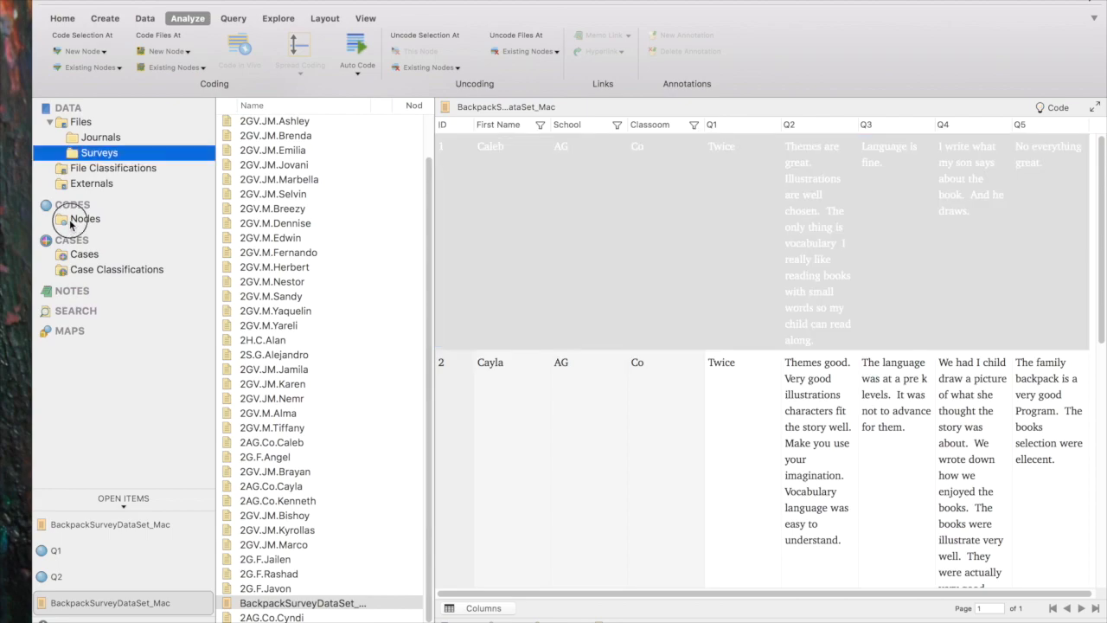
left_click(85, 219)
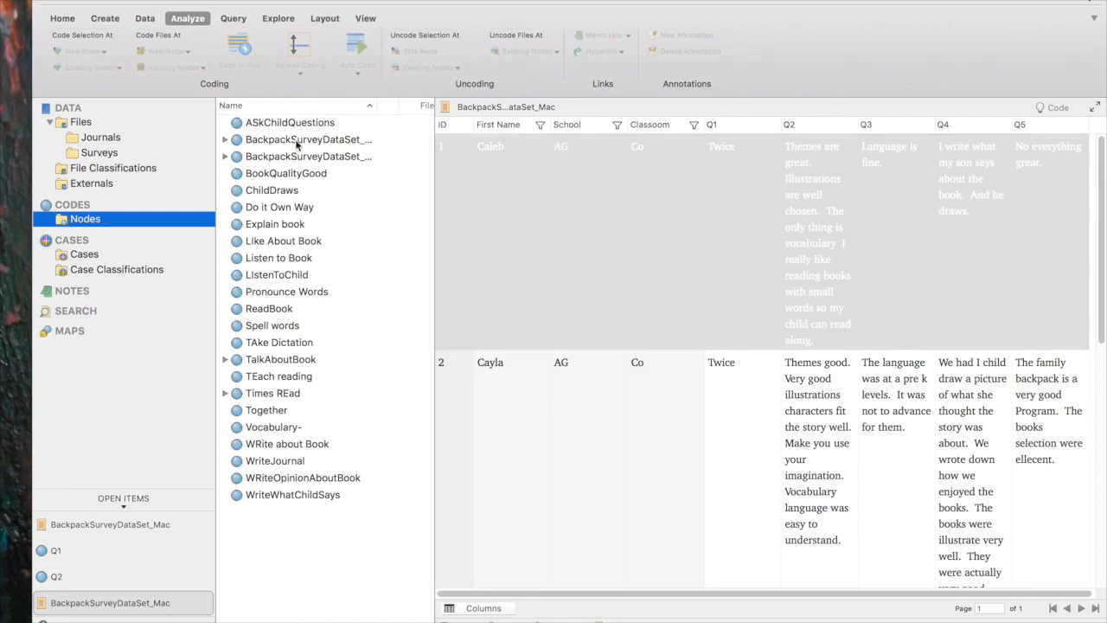
mouse_move(260, 160)
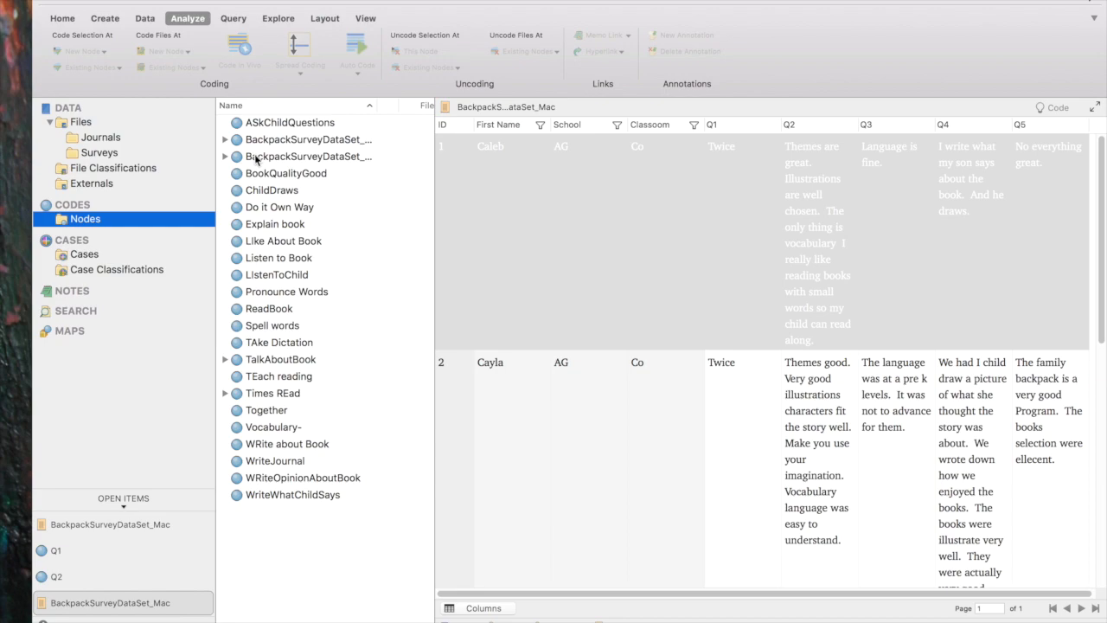
mouse_move(251, 156)
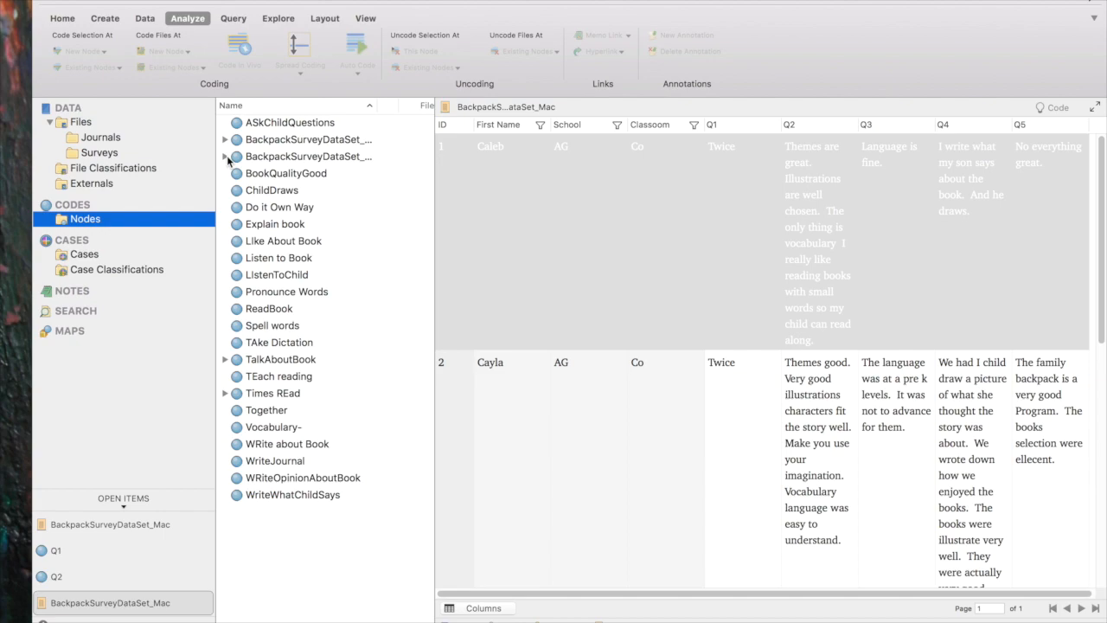
left_click(224, 157)
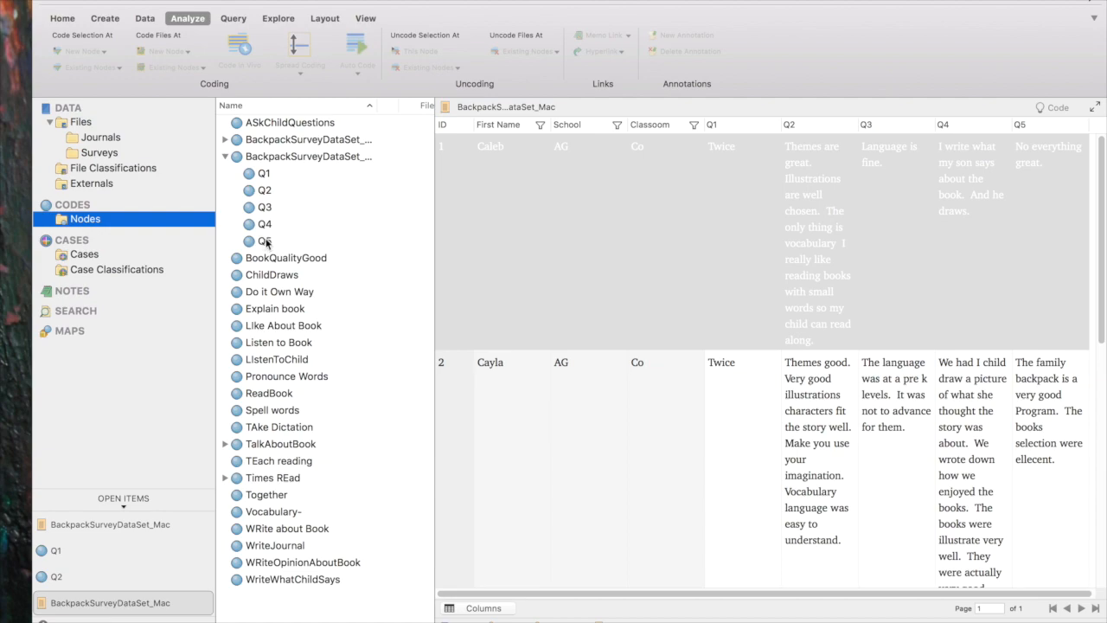
double_click(264, 173)
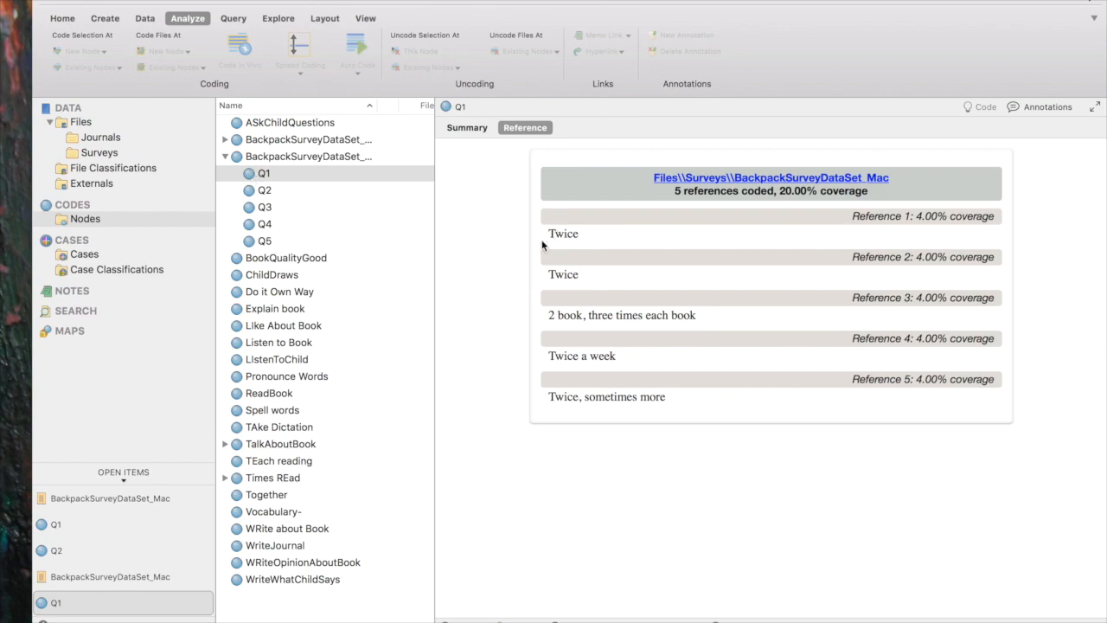
mouse_move(253, 69)
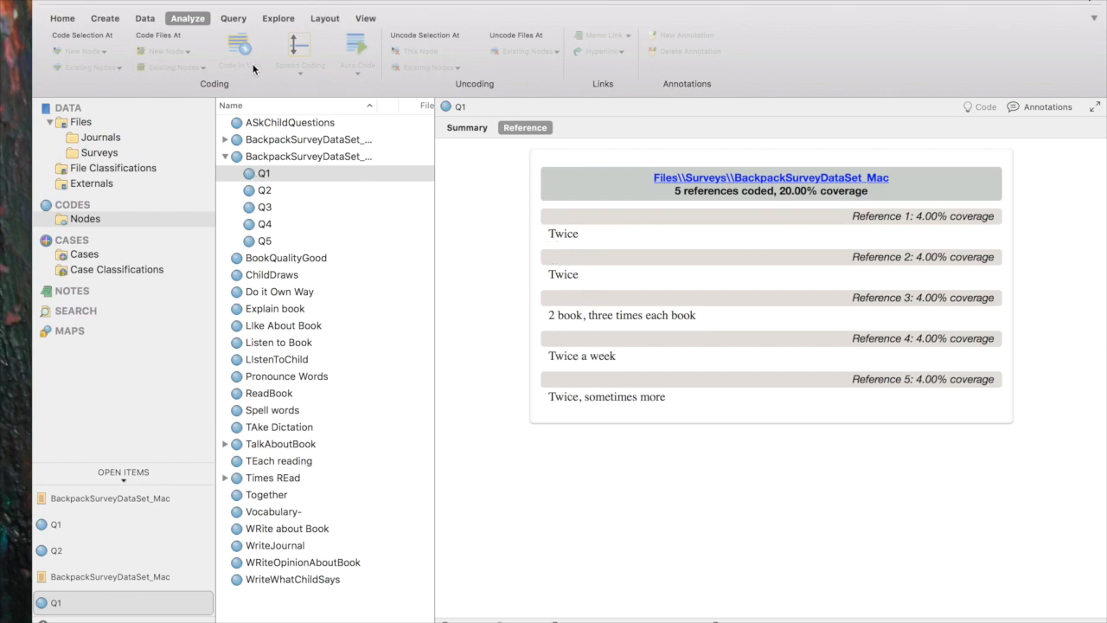
left_click(265, 189)
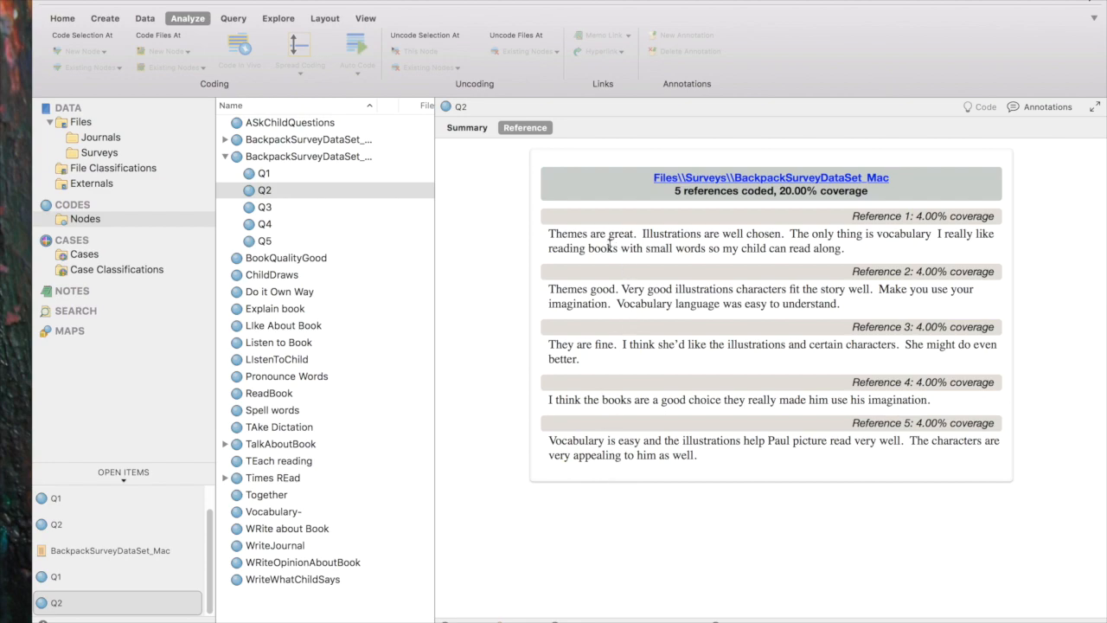
mouse_move(555, 424)
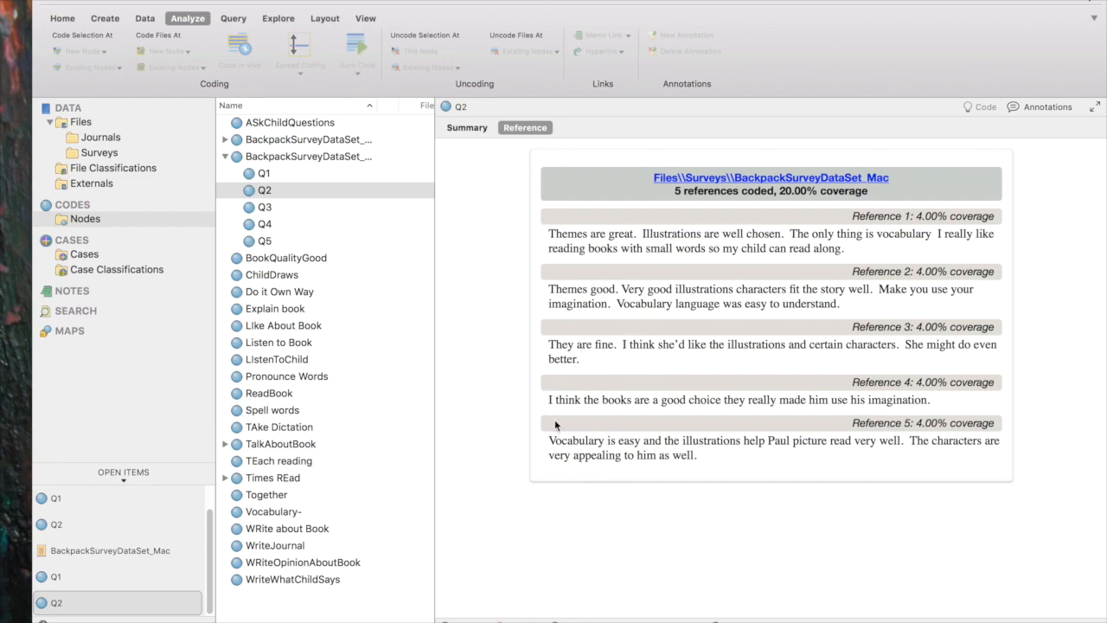
mouse_move(73, 268)
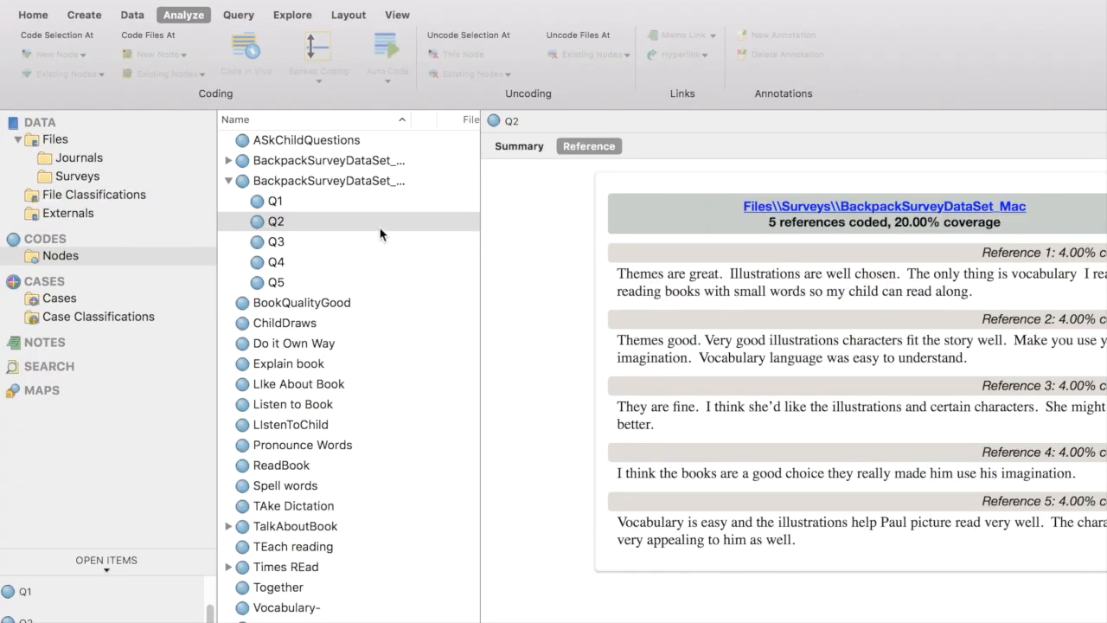
Step: Auto code the Surveys dataset using 'Code at cases for each value in a column'
left_click(76, 176)
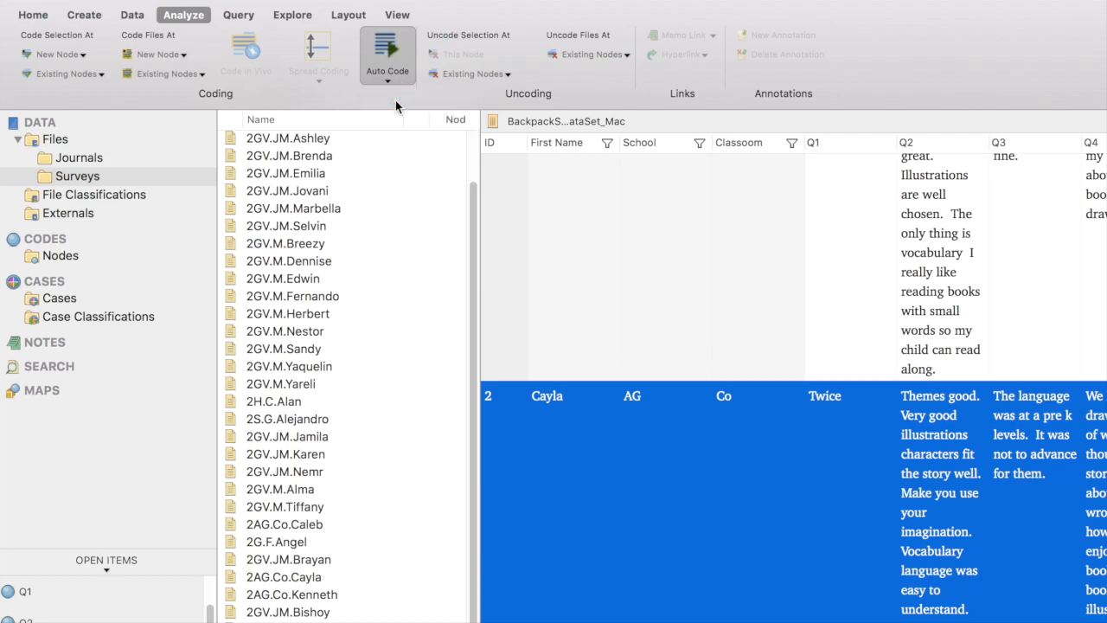
left_click(387, 50)
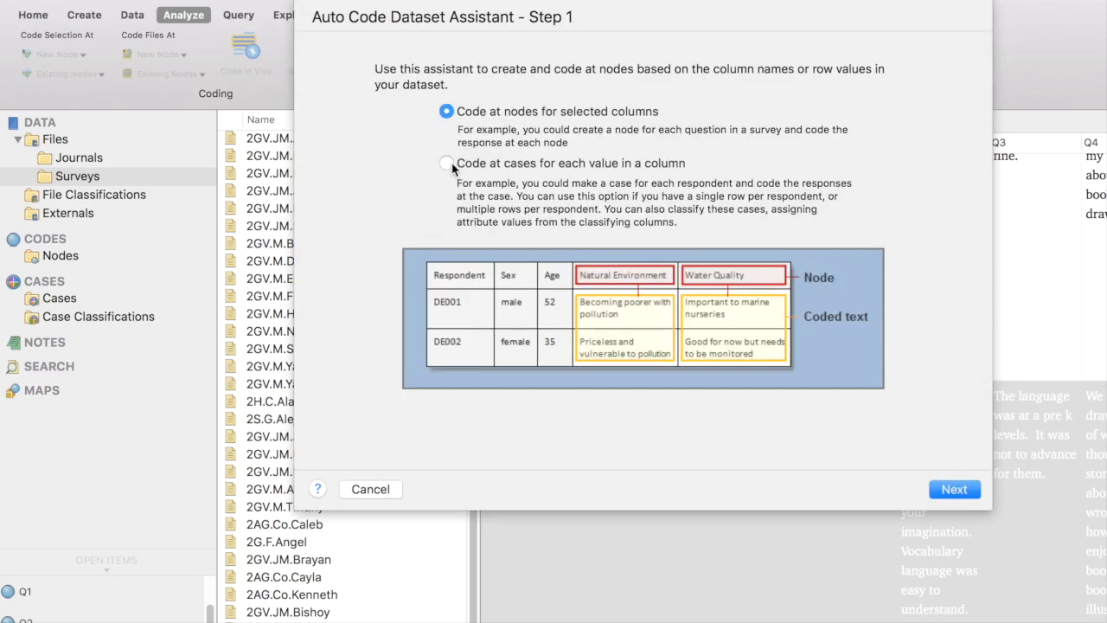
left_click(446, 162)
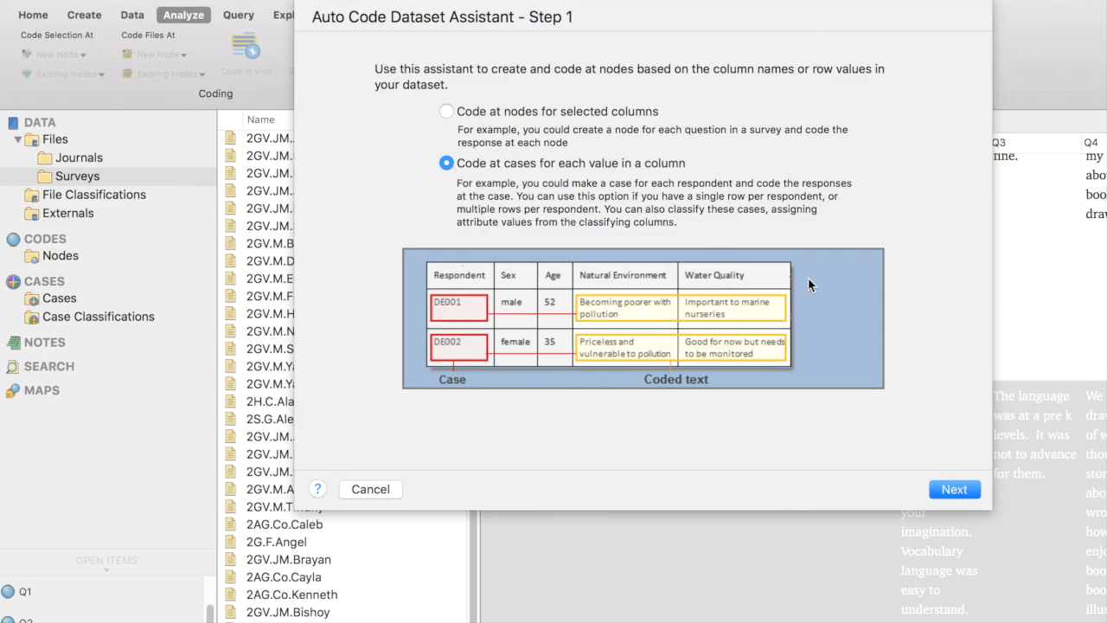
left_click(954, 488)
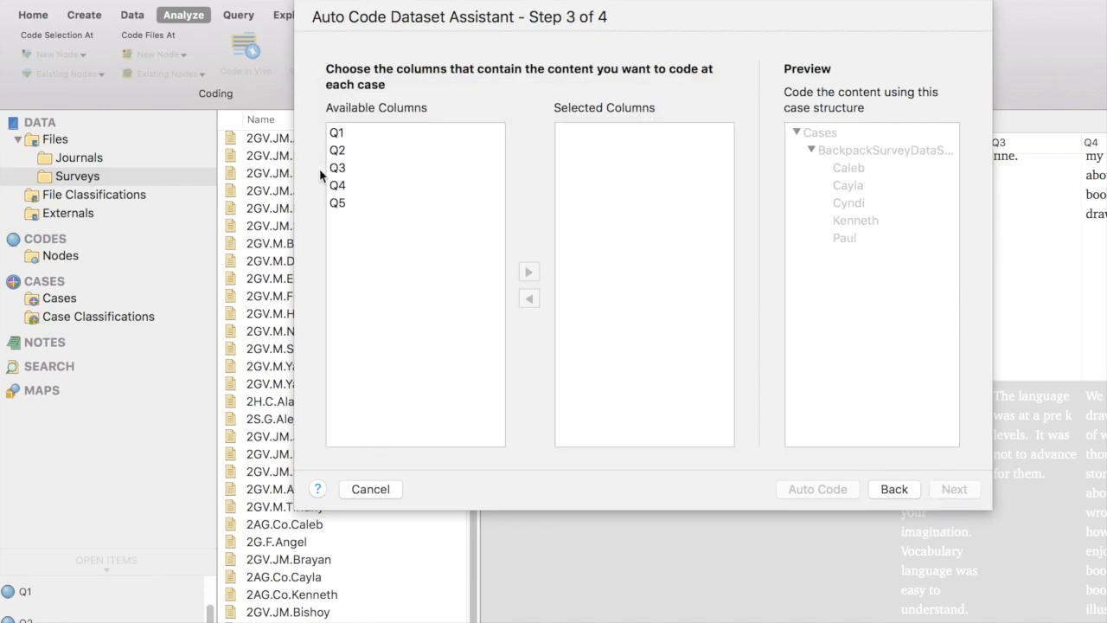
Step: Add Q1–Q5 as selected columns and continue to the location step
left_click(337, 131)
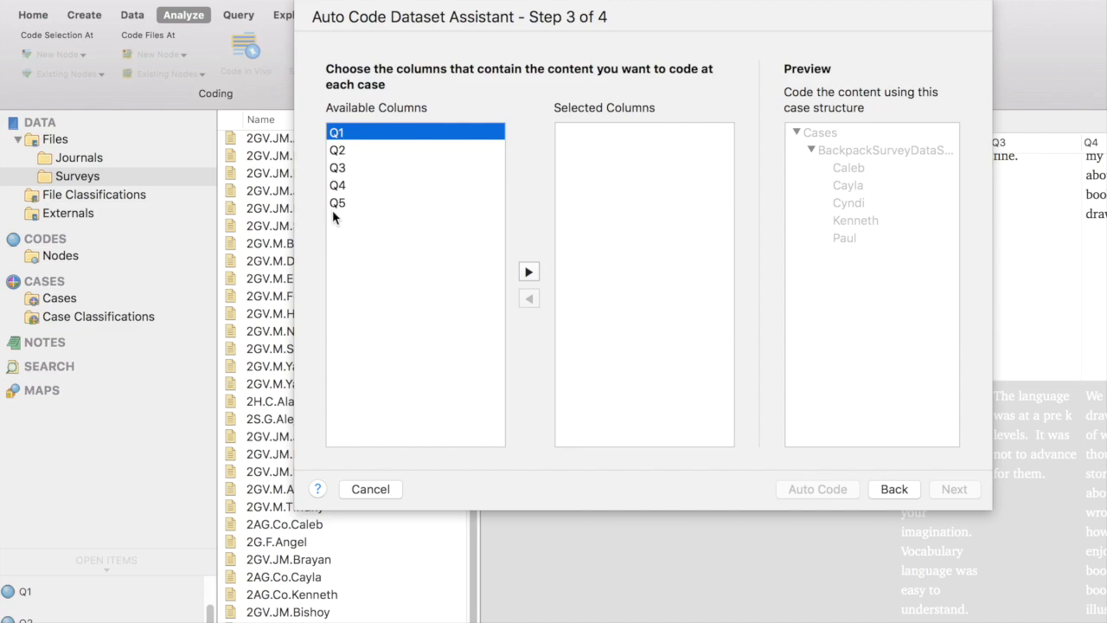
left_click(338, 202)
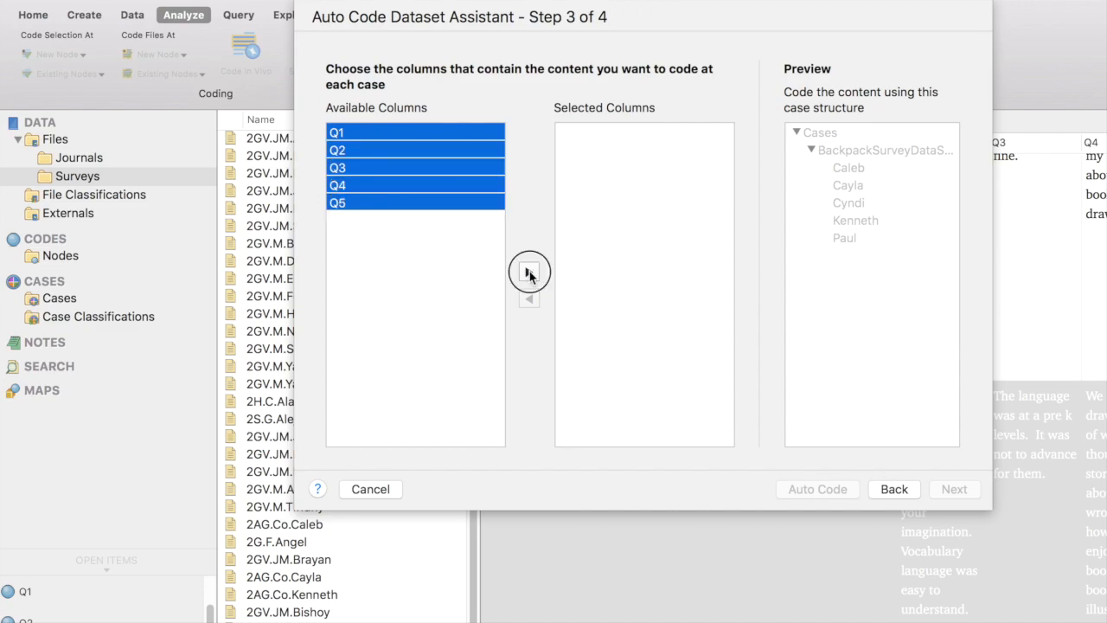
left_click(528, 271)
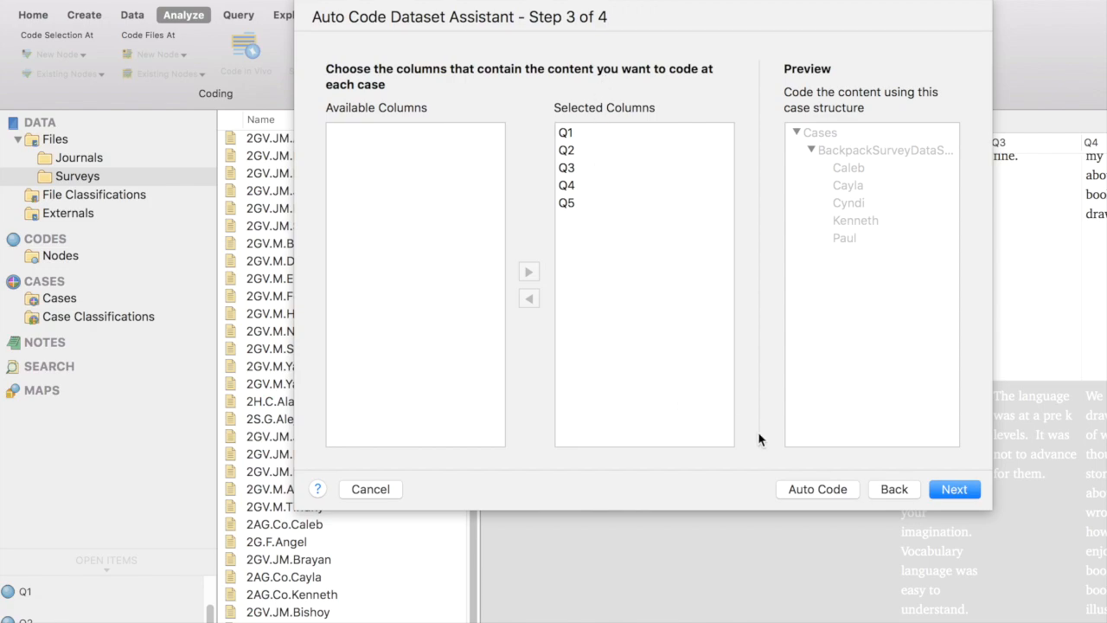
left_click(954, 488)
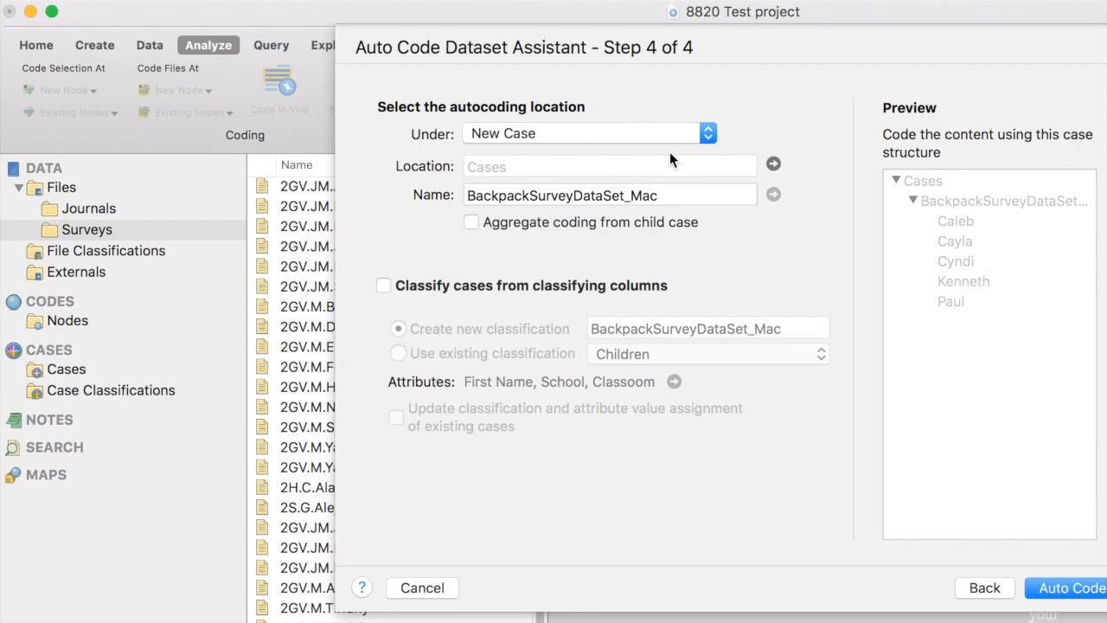
mouse_move(1068, 597)
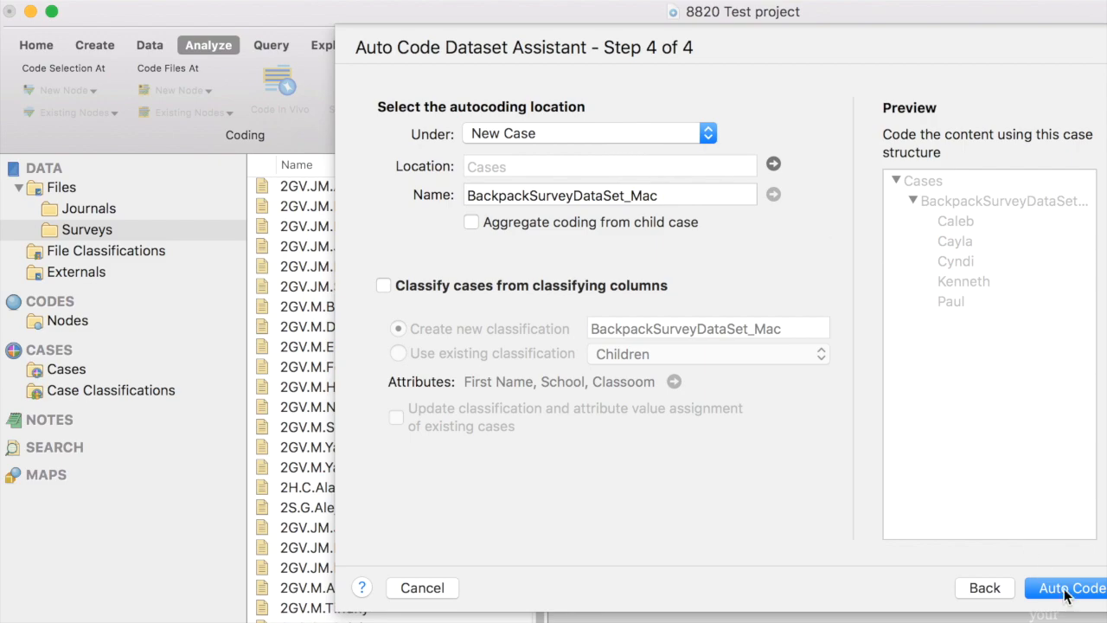
Step: Run the case auto coding and expand BackpackSurveyDataSet_Mac in Cases to see Caleb, Cayla, Cyndi, Kenneth, Paul
left_click(1070, 587)
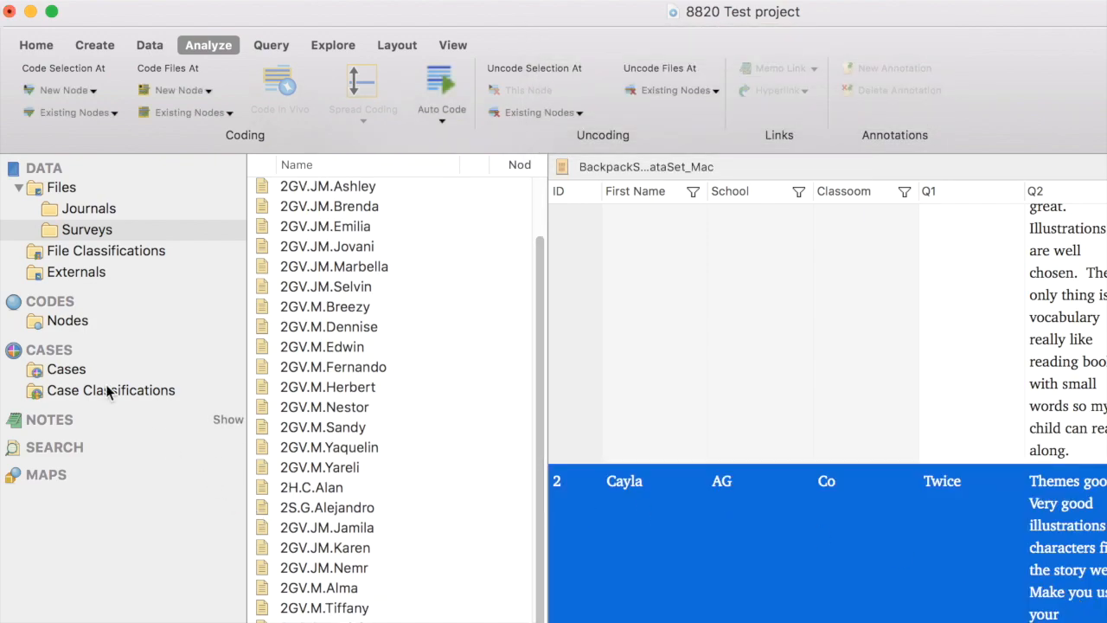
mouse_move(22, 366)
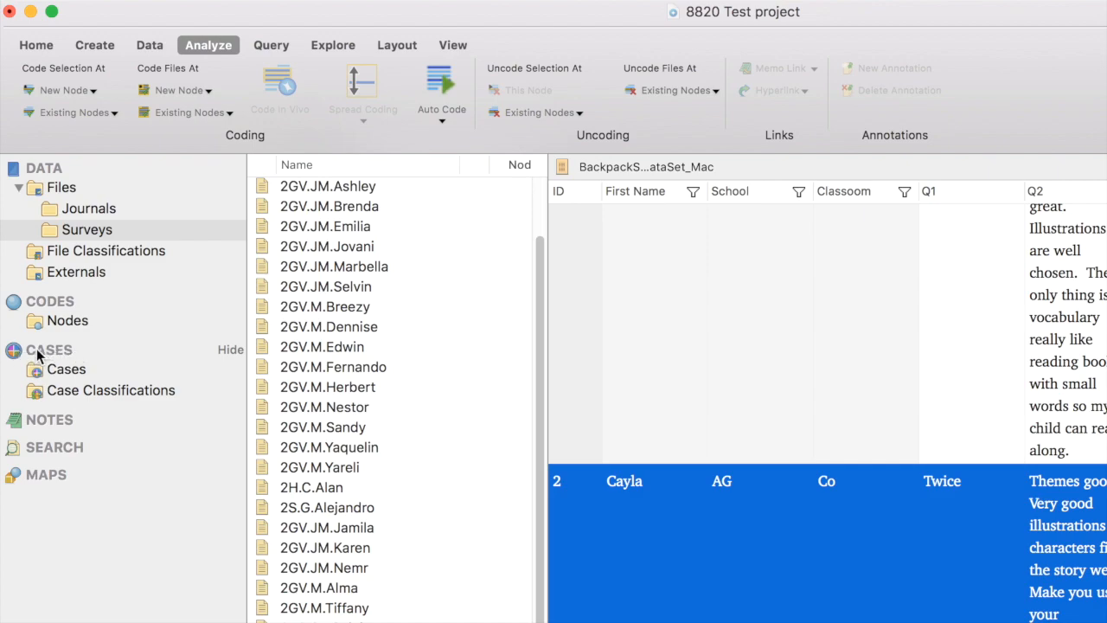
mouse_move(58, 374)
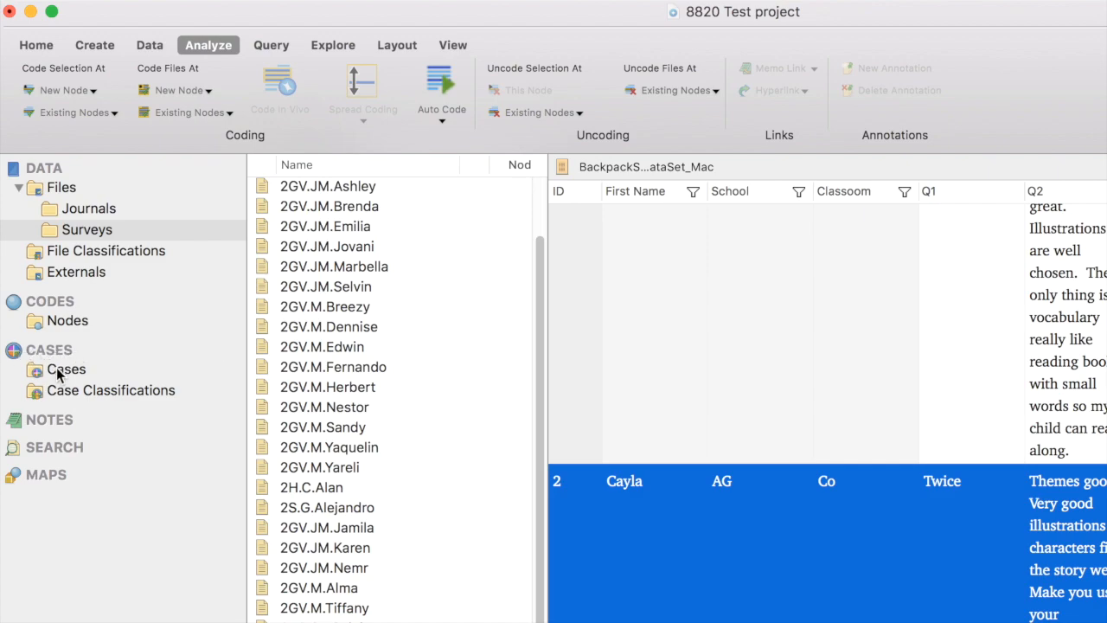
left_click(66, 368)
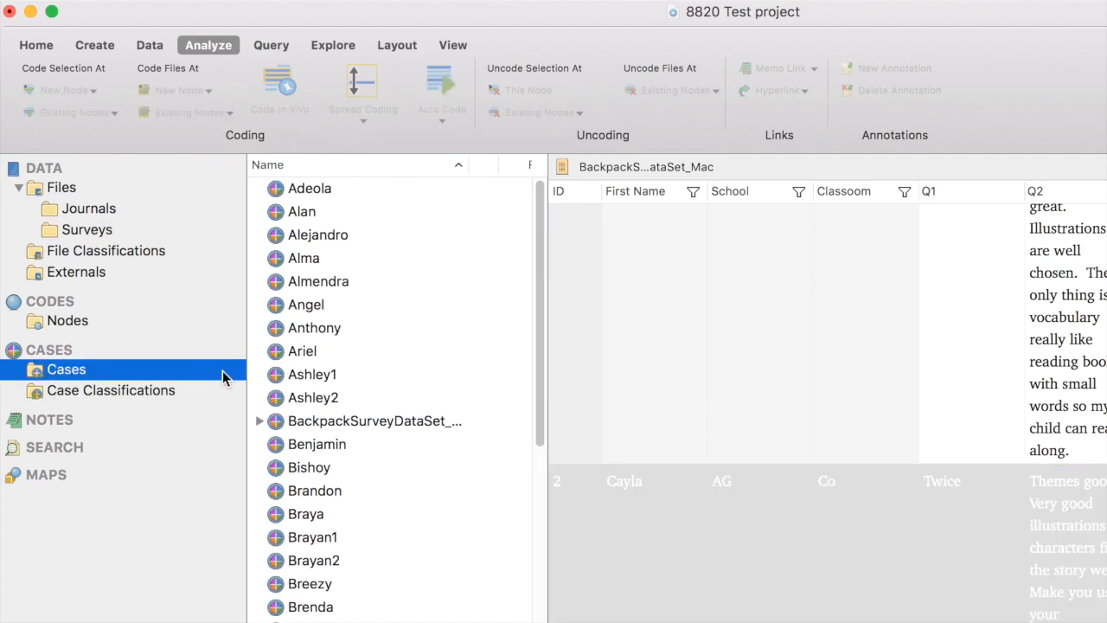
left_click(259, 421)
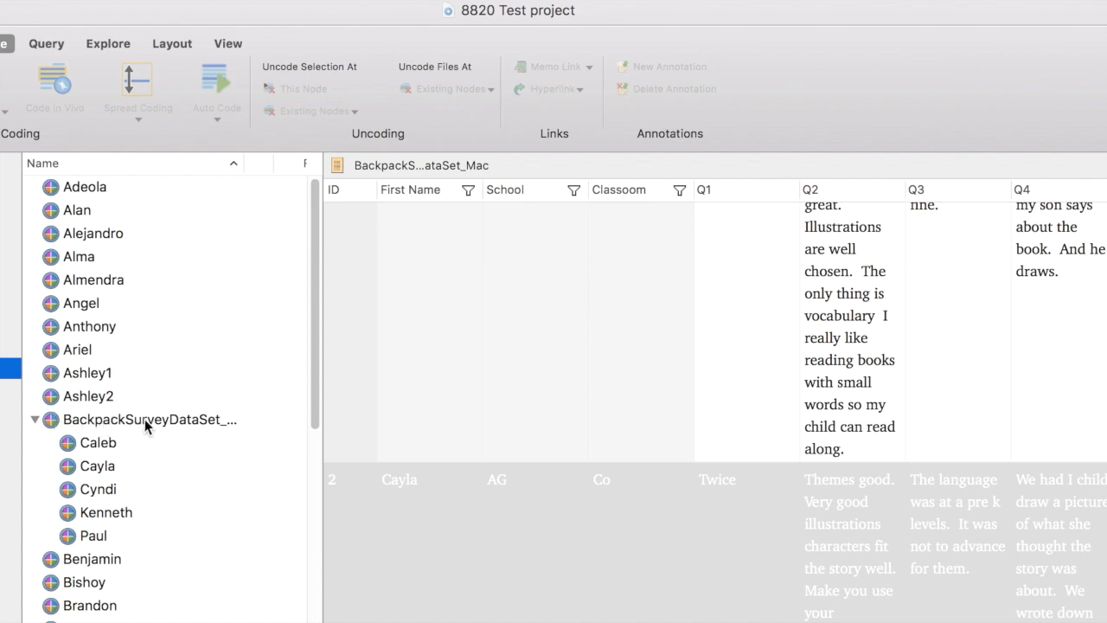
mouse_move(226, 435)
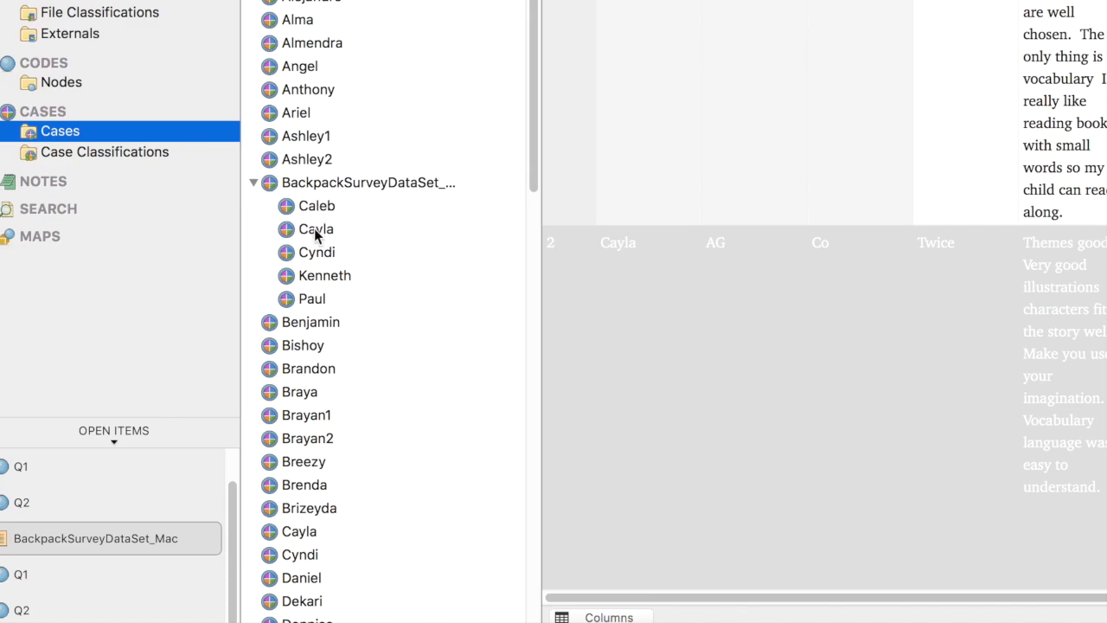
Step: Move the survey's Cayla case under the existing Cayla case, then collapse it
left_click(315, 229)
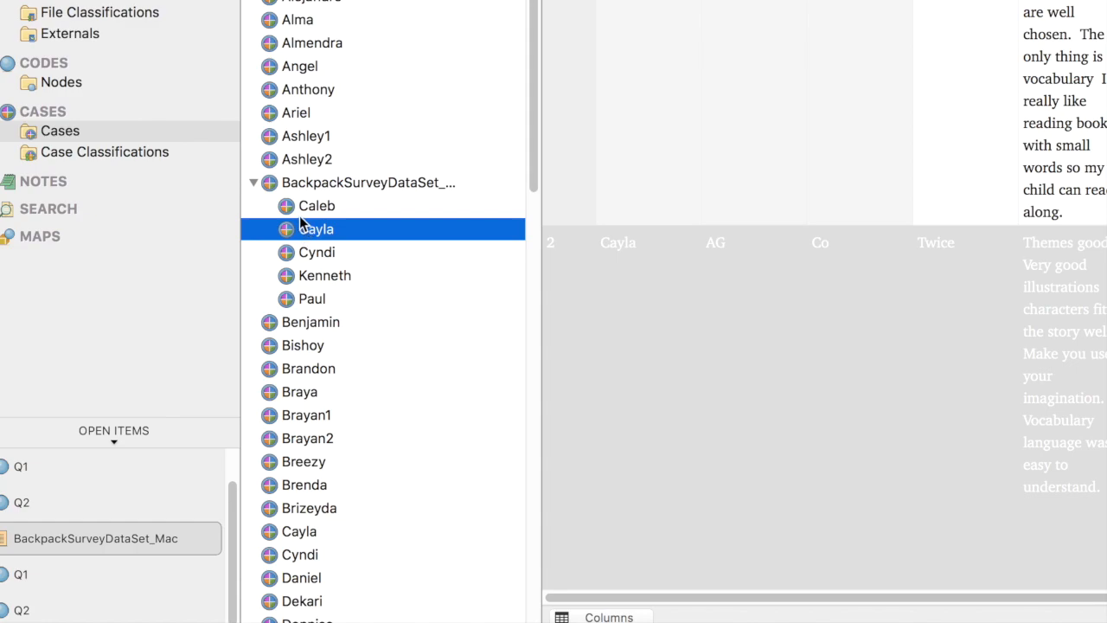
left_click(264, 478)
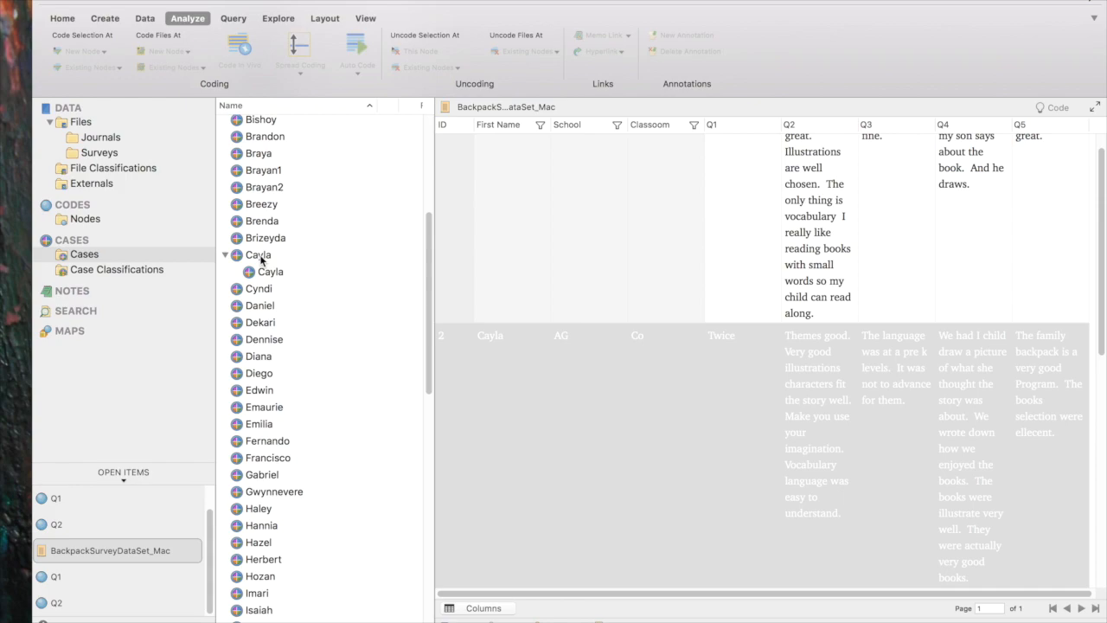
left_click(258, 254)
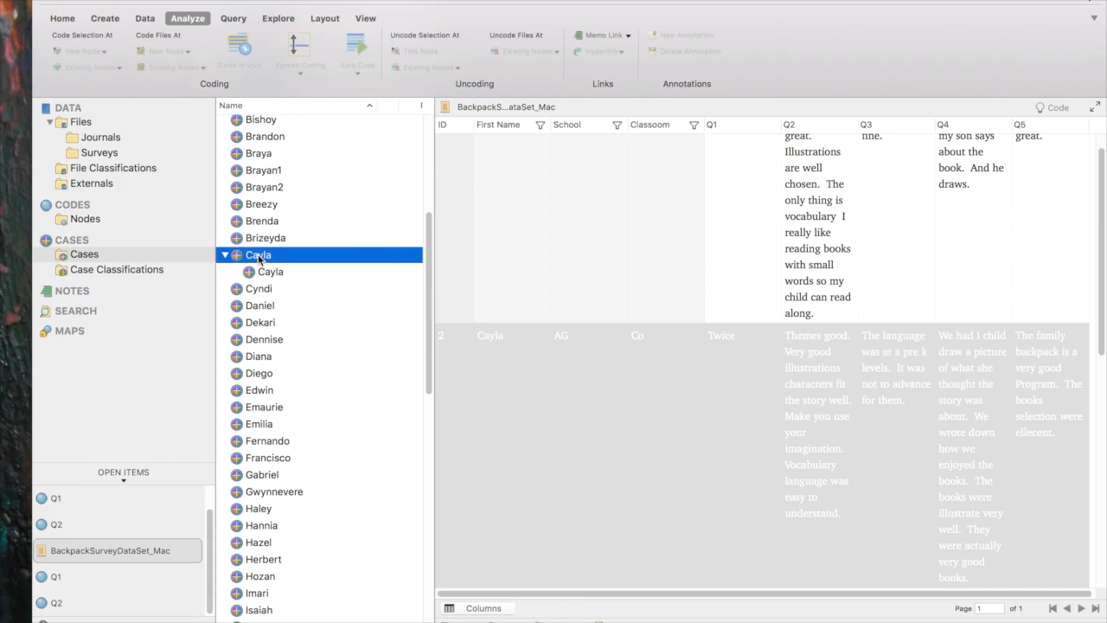
right_click(258, 254)
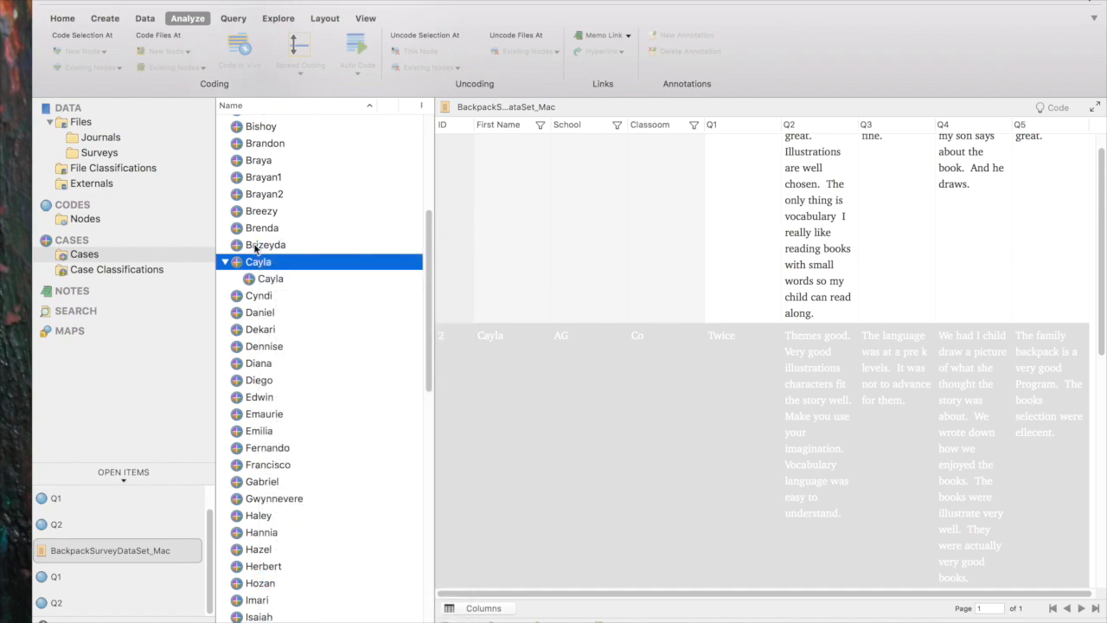
right_click(258, 261)
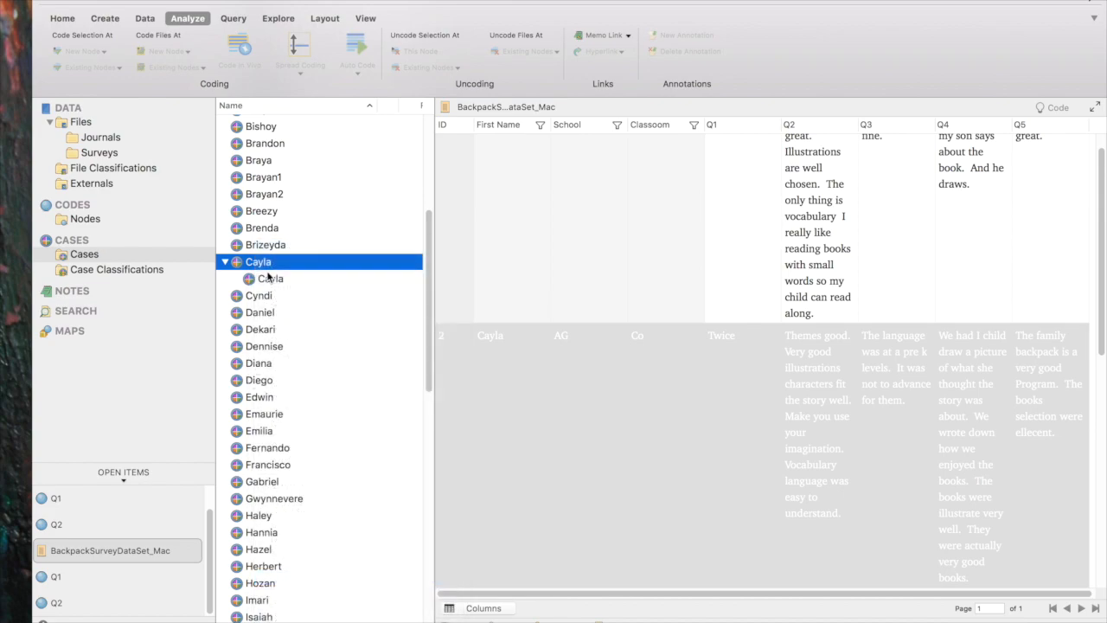
mouse_move(270, 284)
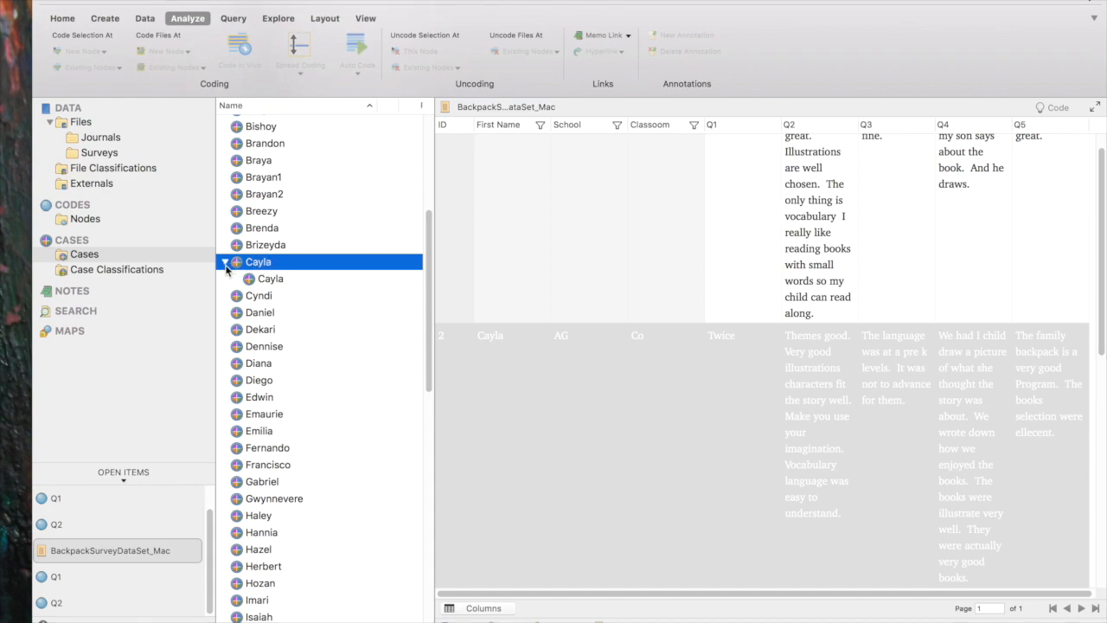
left_click(223, 262)
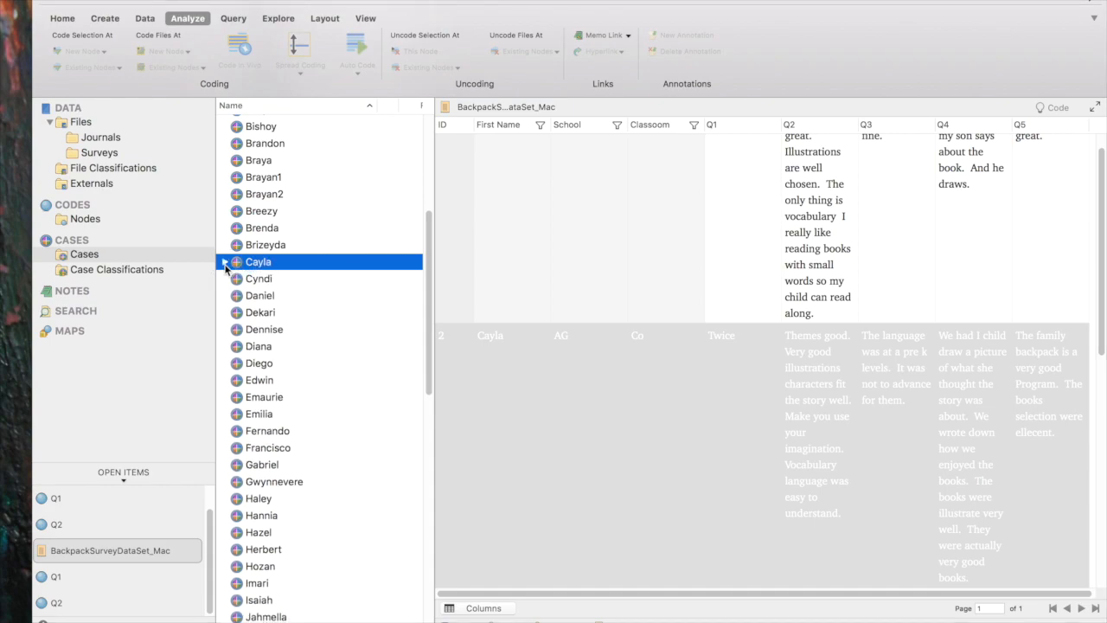